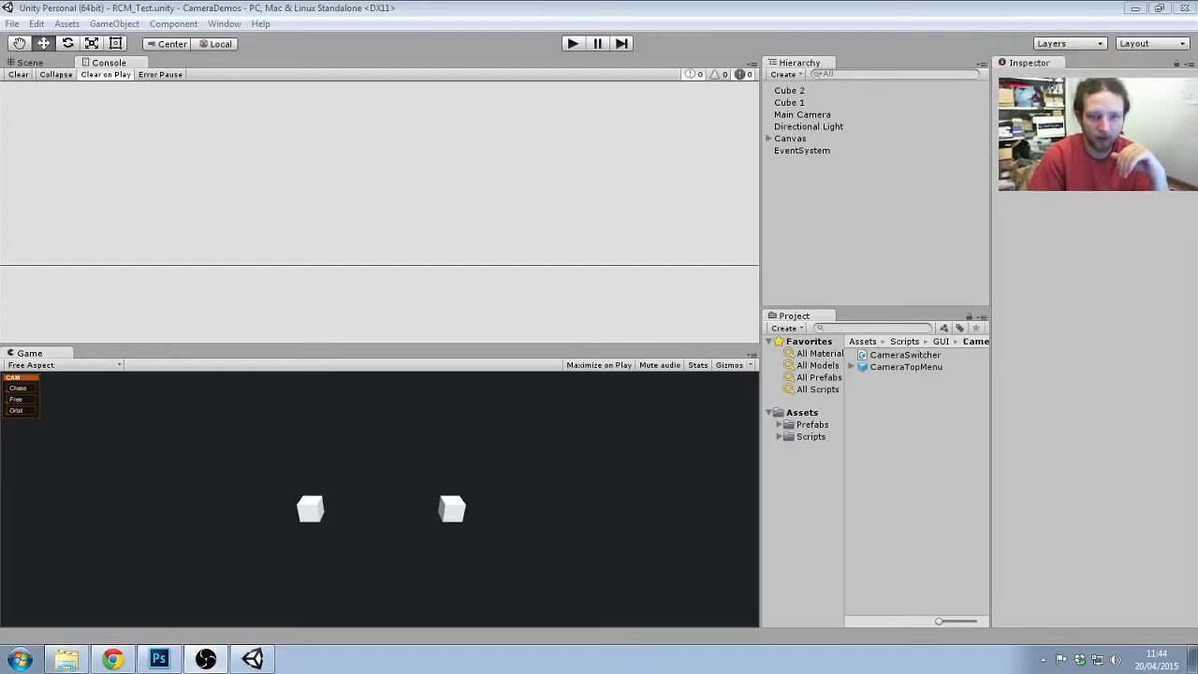
mouse_move(112, 397)
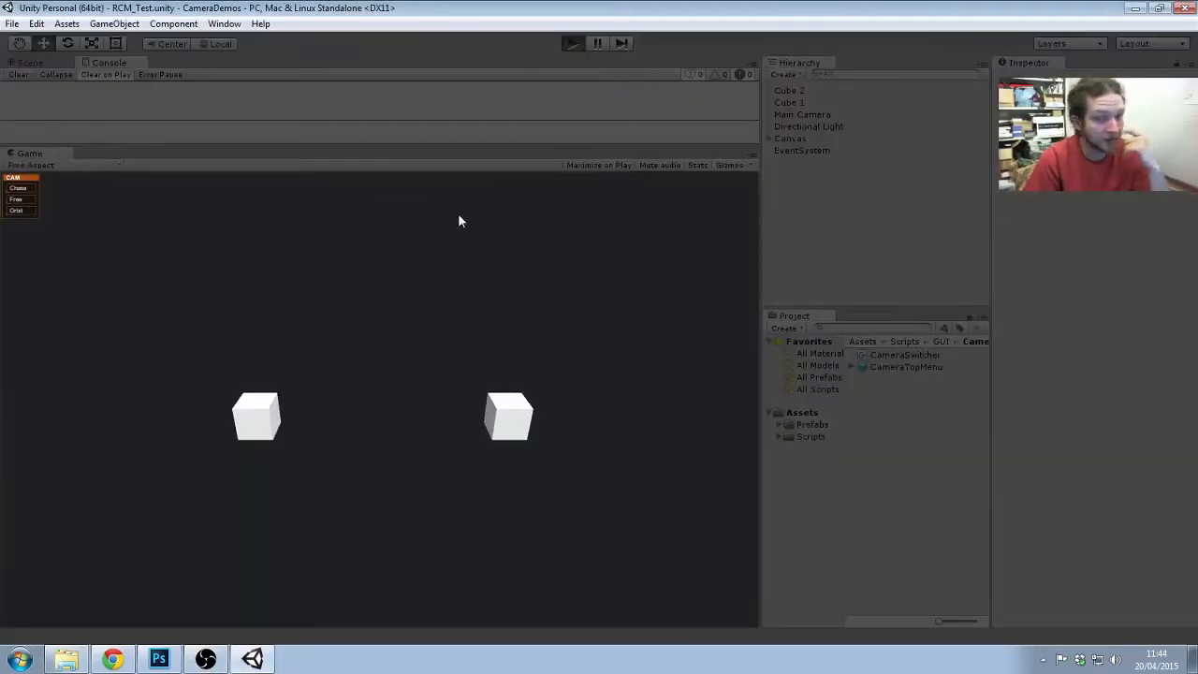
Start the CameraDemo scene running in Play mode
click(573, 43)
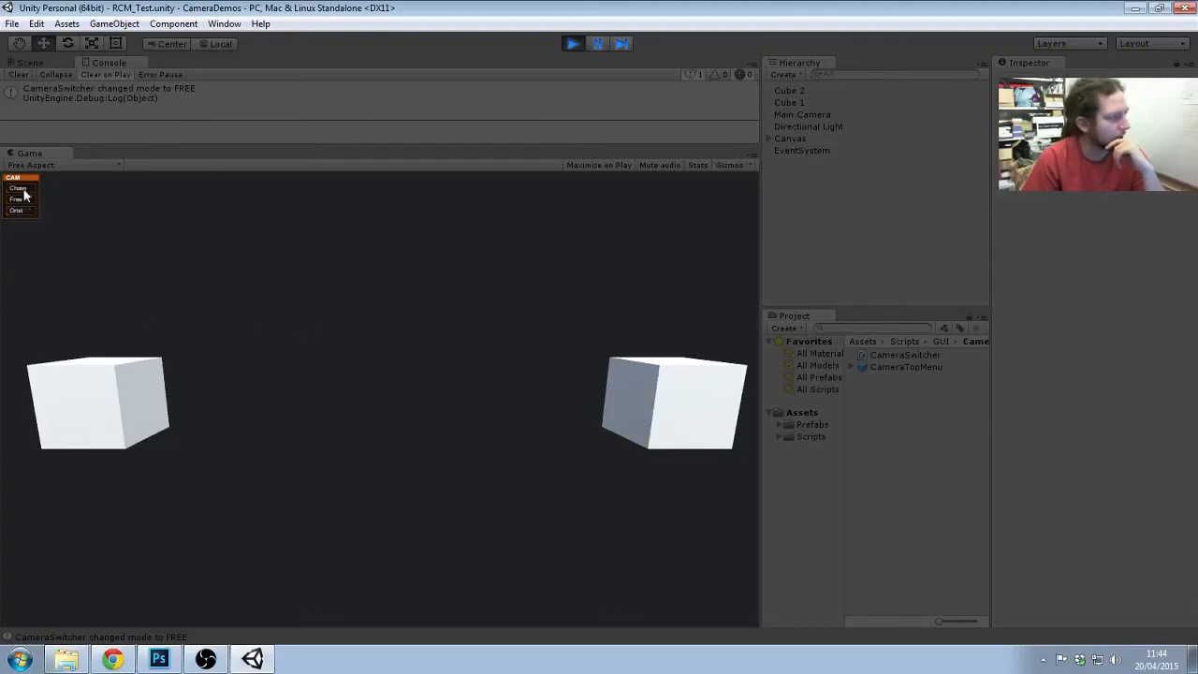
mouse_move(26, 210)
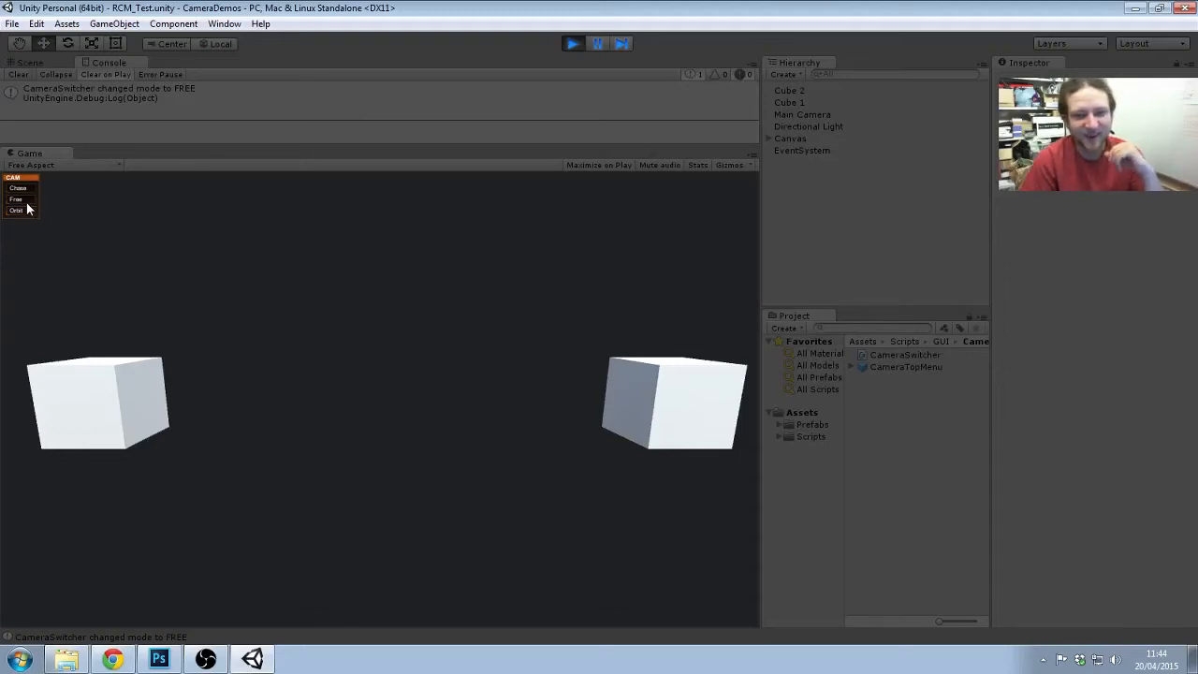
mouse_move(236, 346)
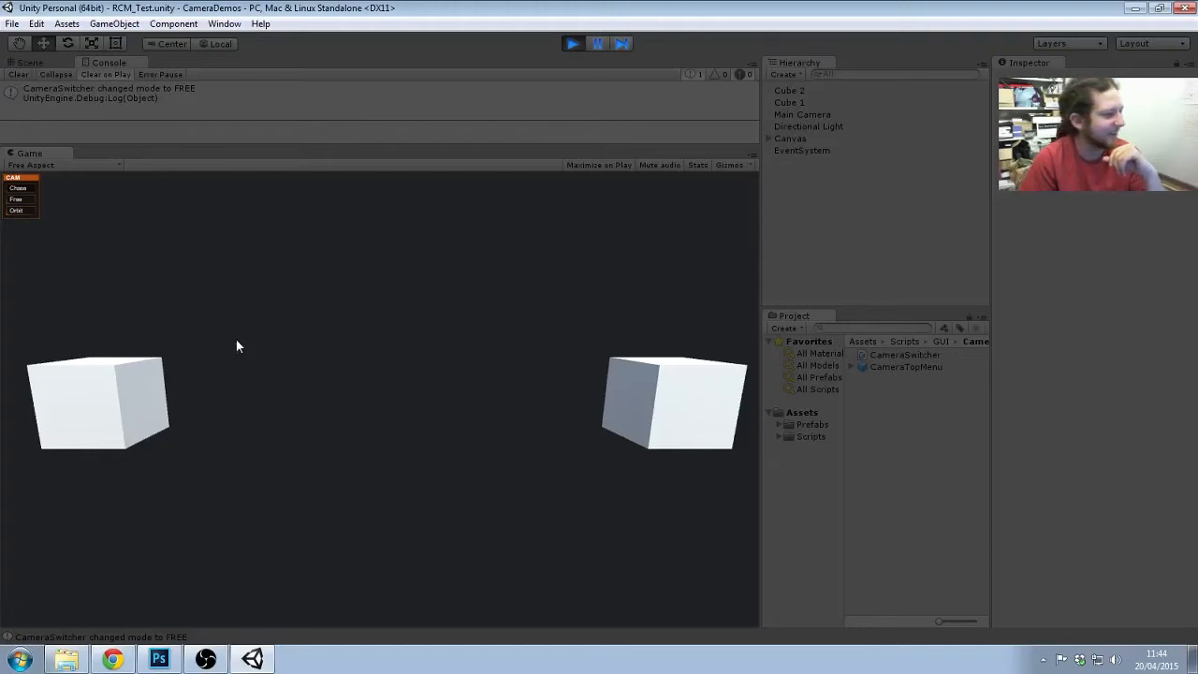
mouse_move(259, 353)
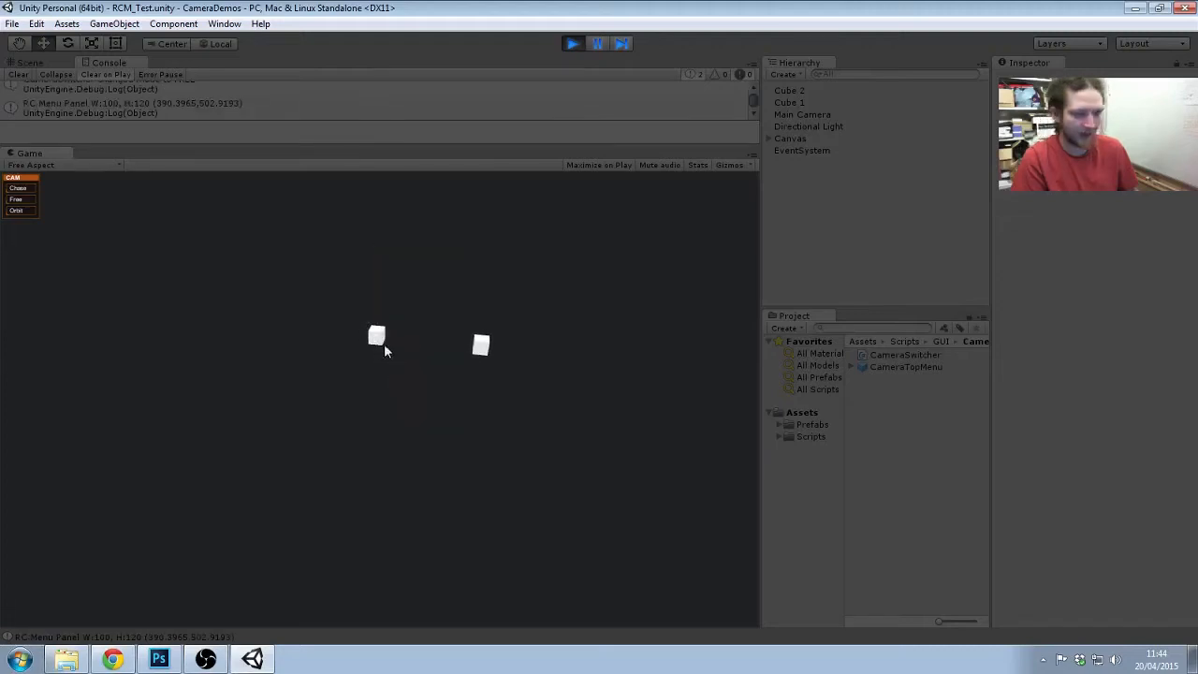
Enable the cube's Targetable script, then tag the left cube and then the right cube as TARGET
right_click(376, 335)
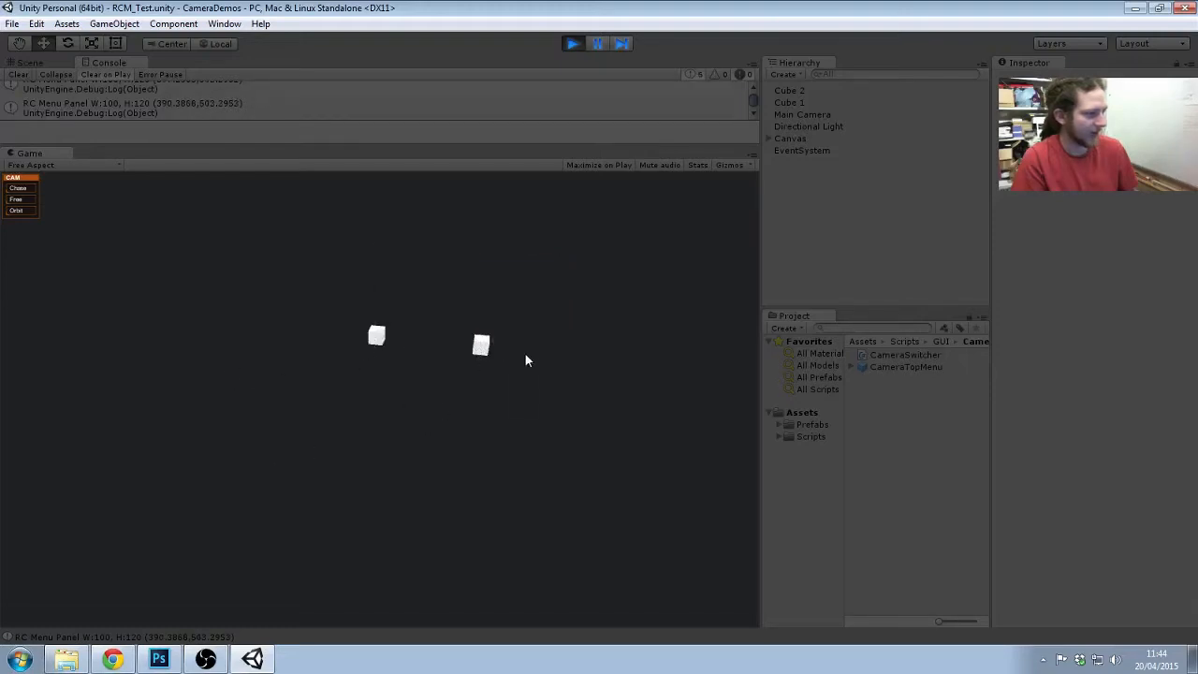
click(790, 90)
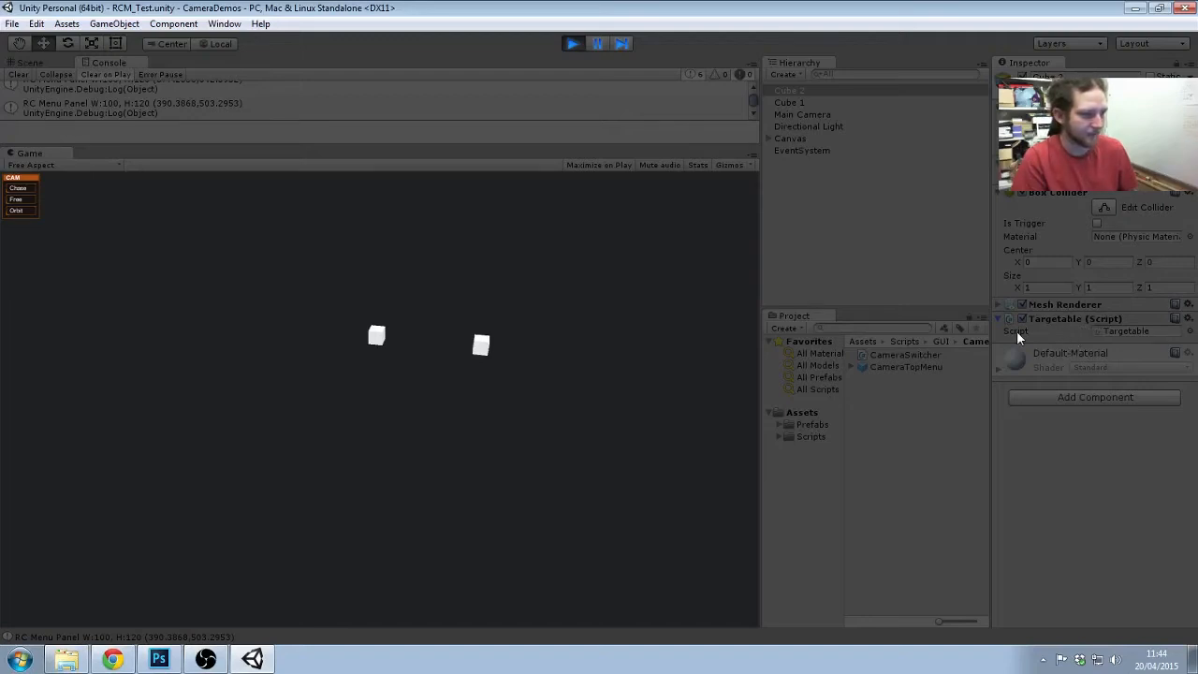
mouse_move(1059, 330)
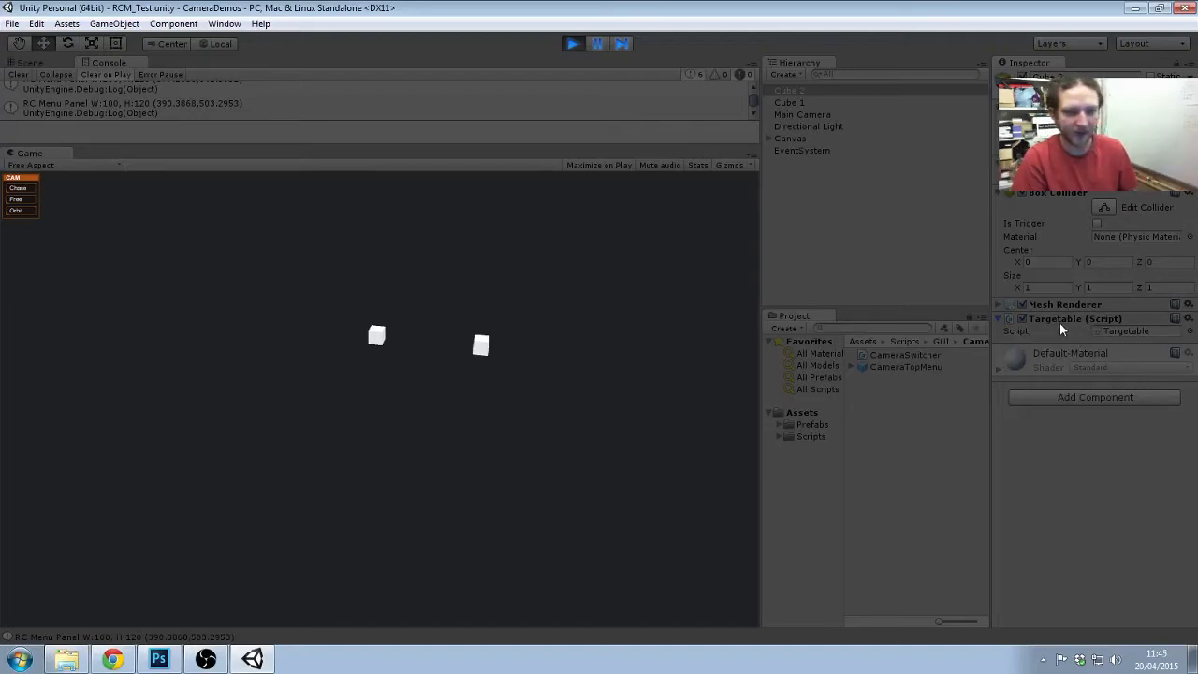
click(480, 344)
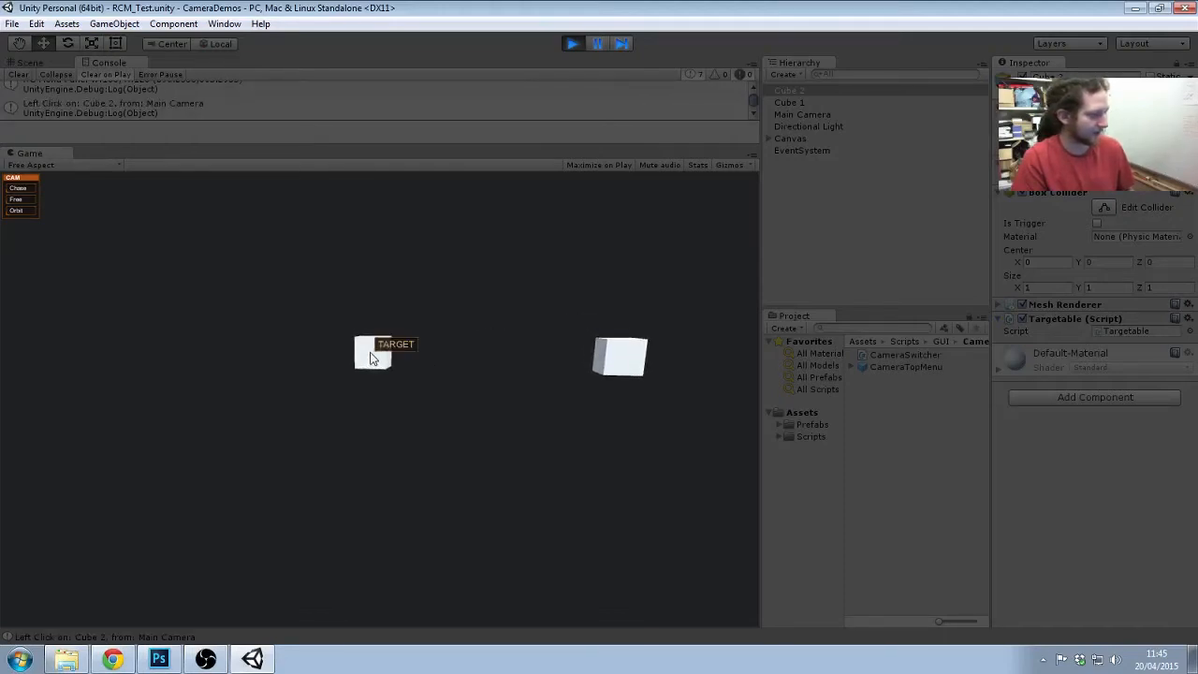
click(372, 356)
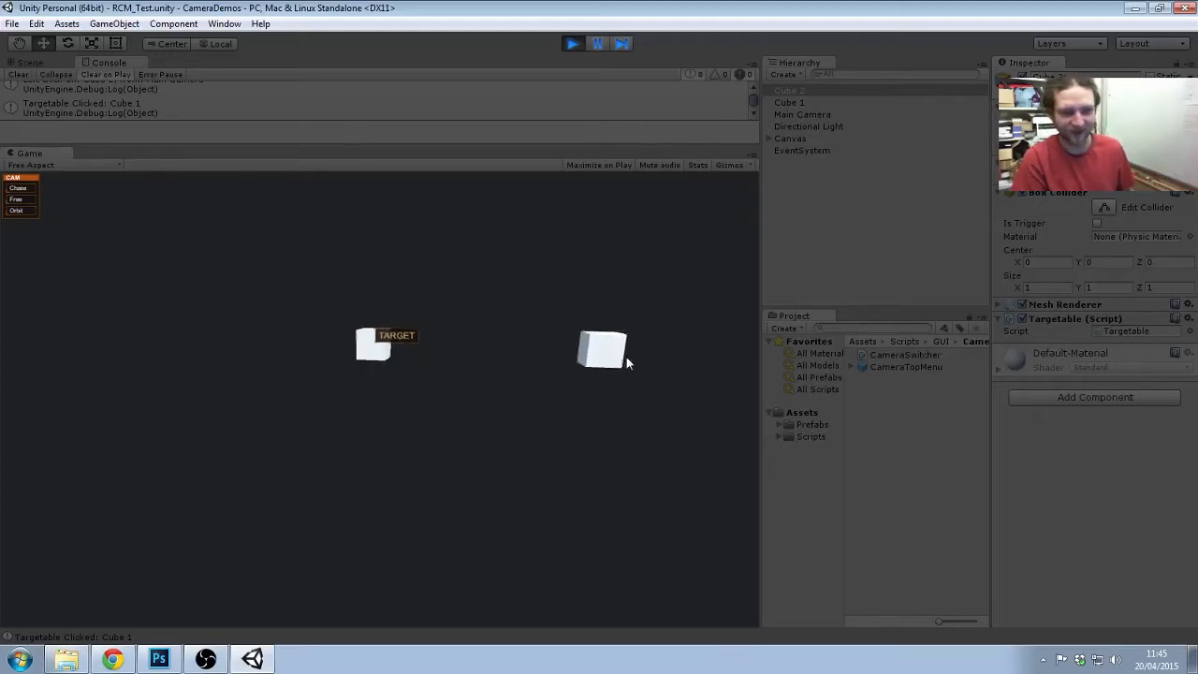
click(607, 352)
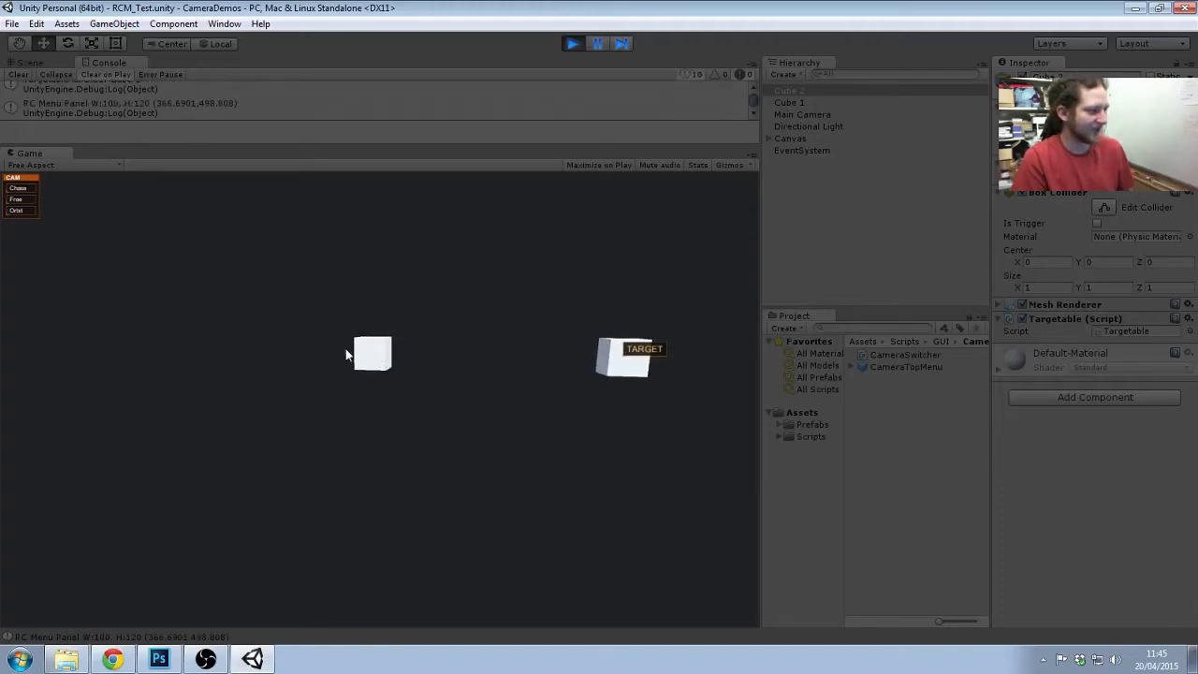
Bring up the target cube's camera action menu twice to try its Look At, Explore, Go To, Orbit and Dock options
right_click(373, 354)
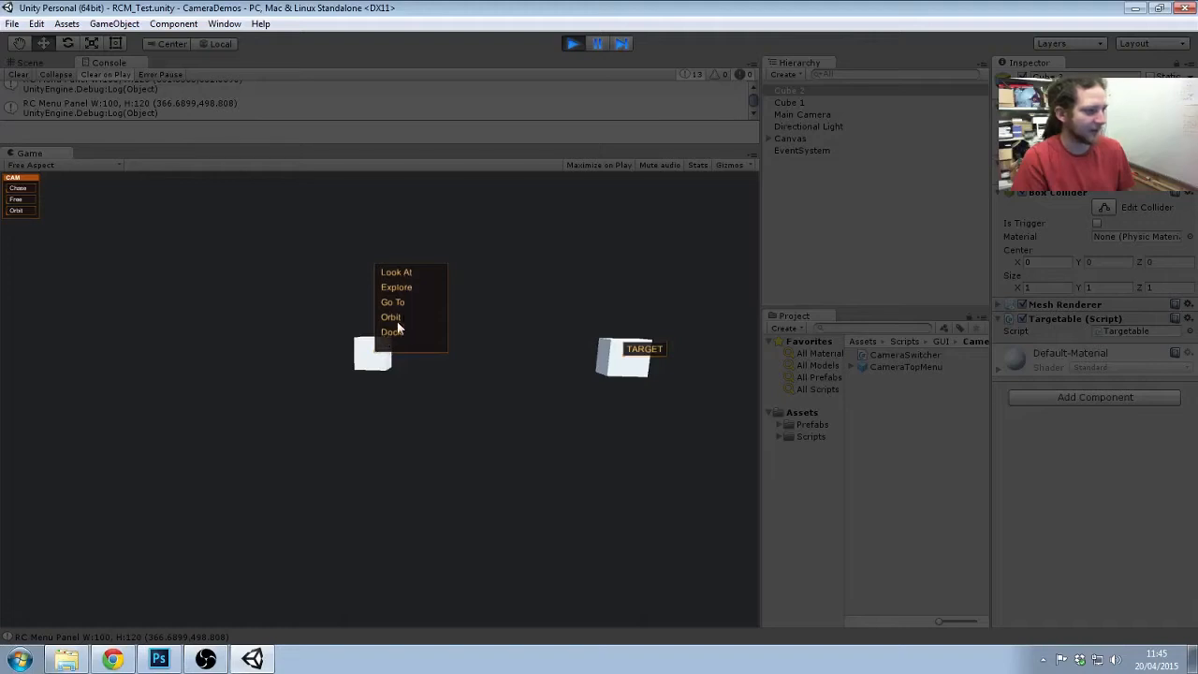
mouse_move(401, 277)
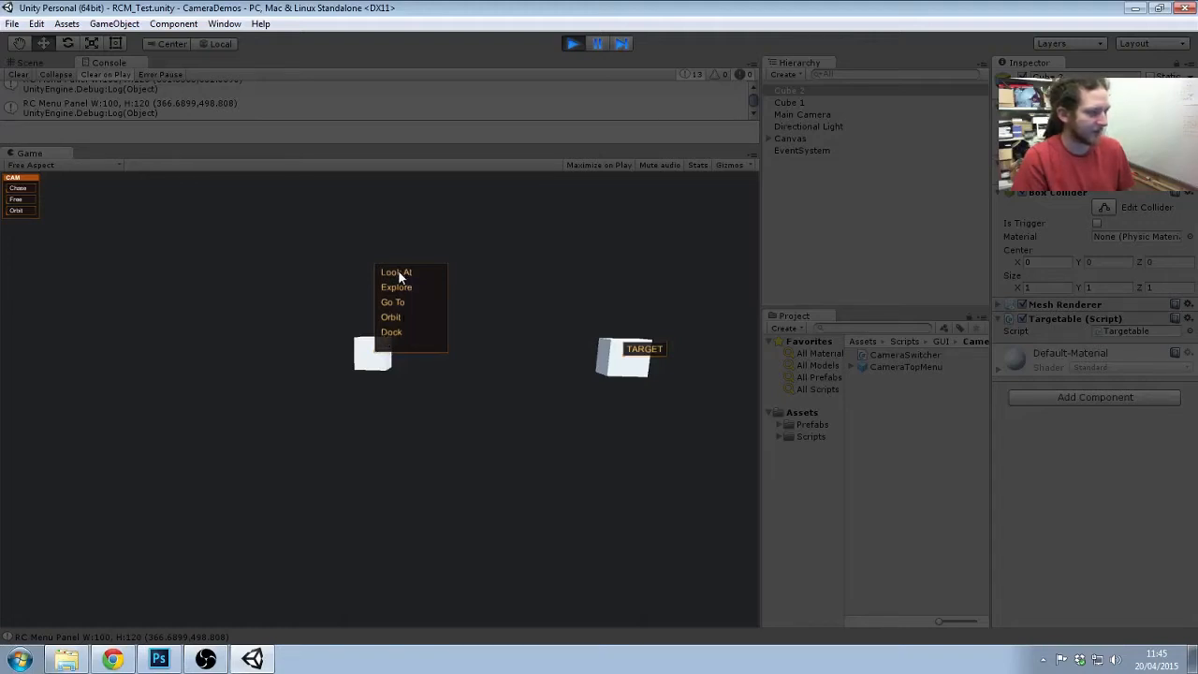
mouse_move(393, 303)
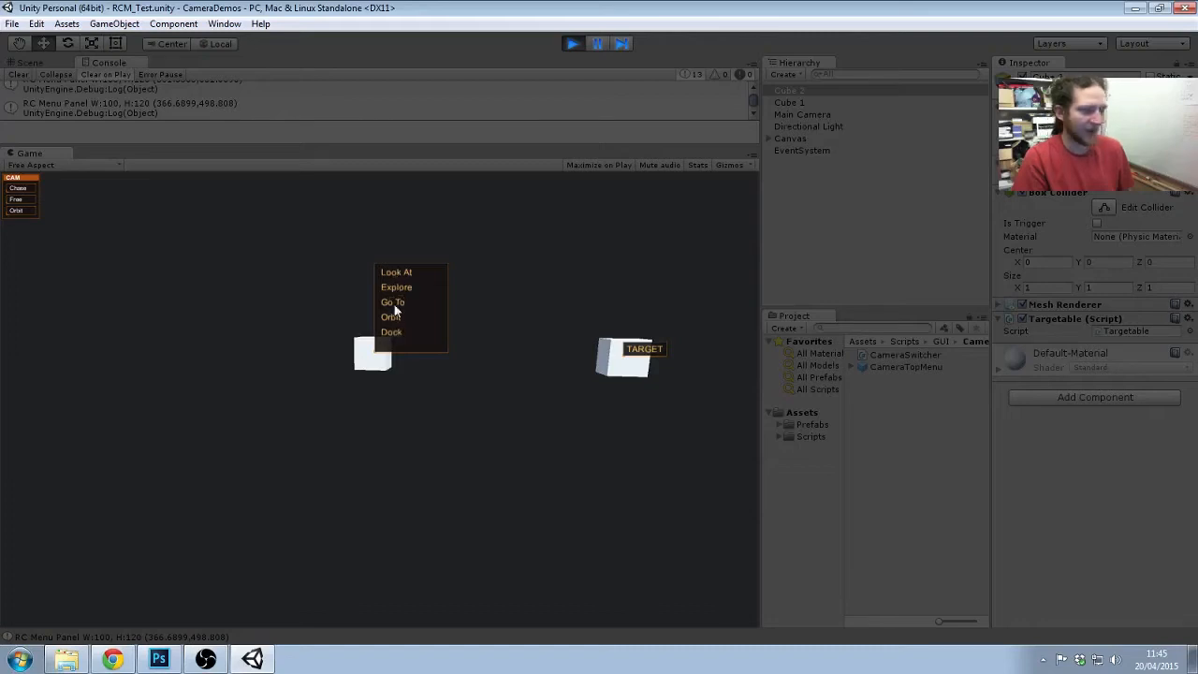
mouse_move(408, 367)
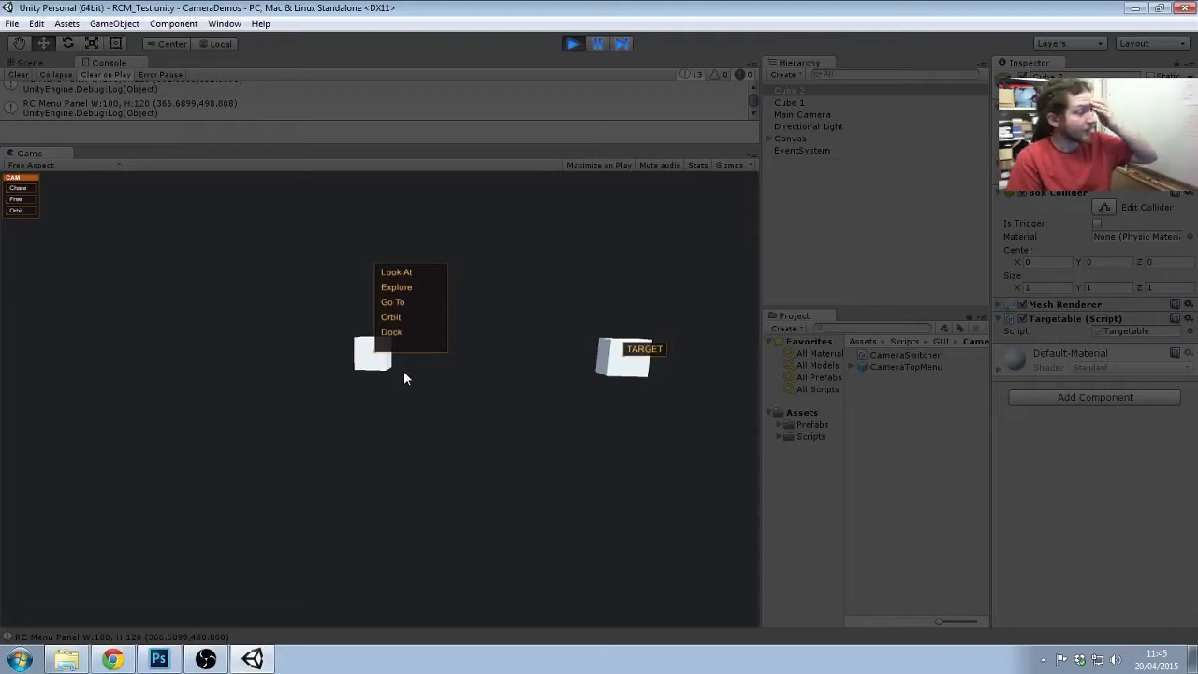
click(506, 363)
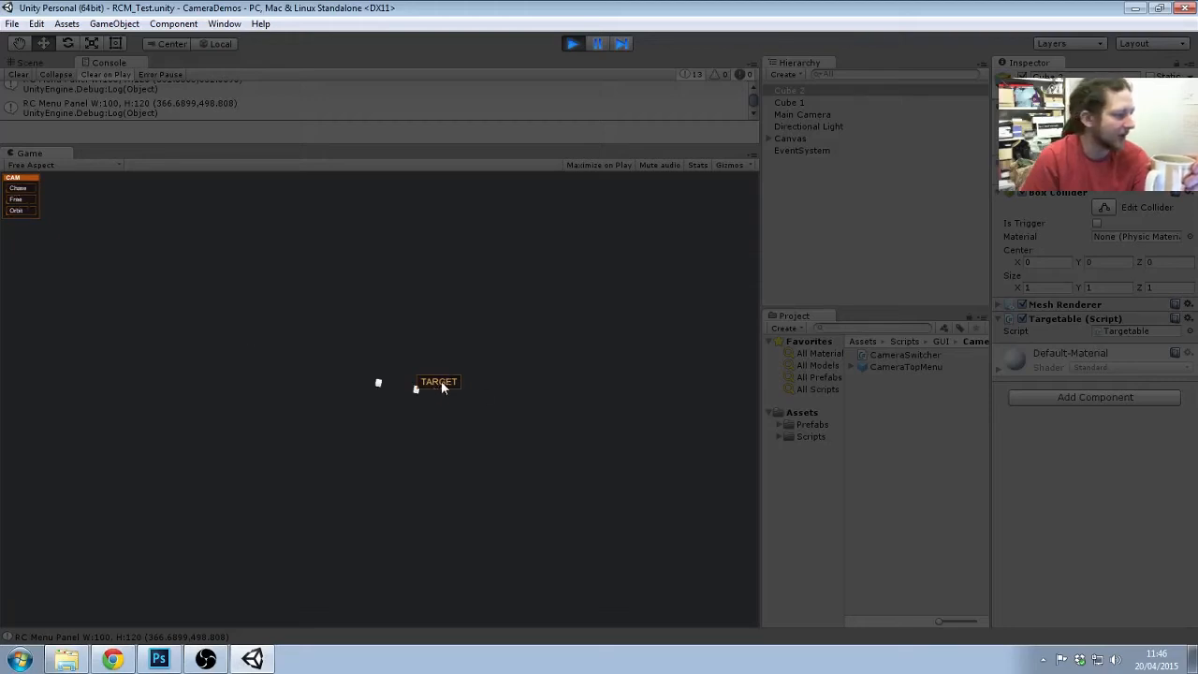
right_click(438, 382)
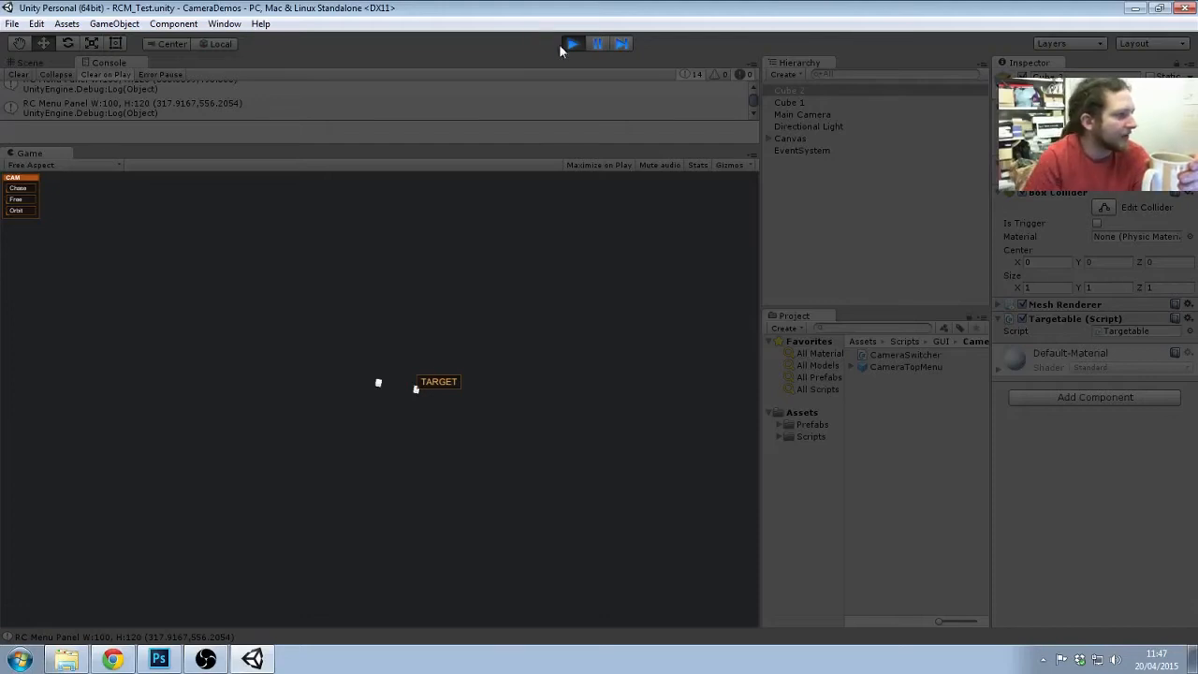
click(11, 23)
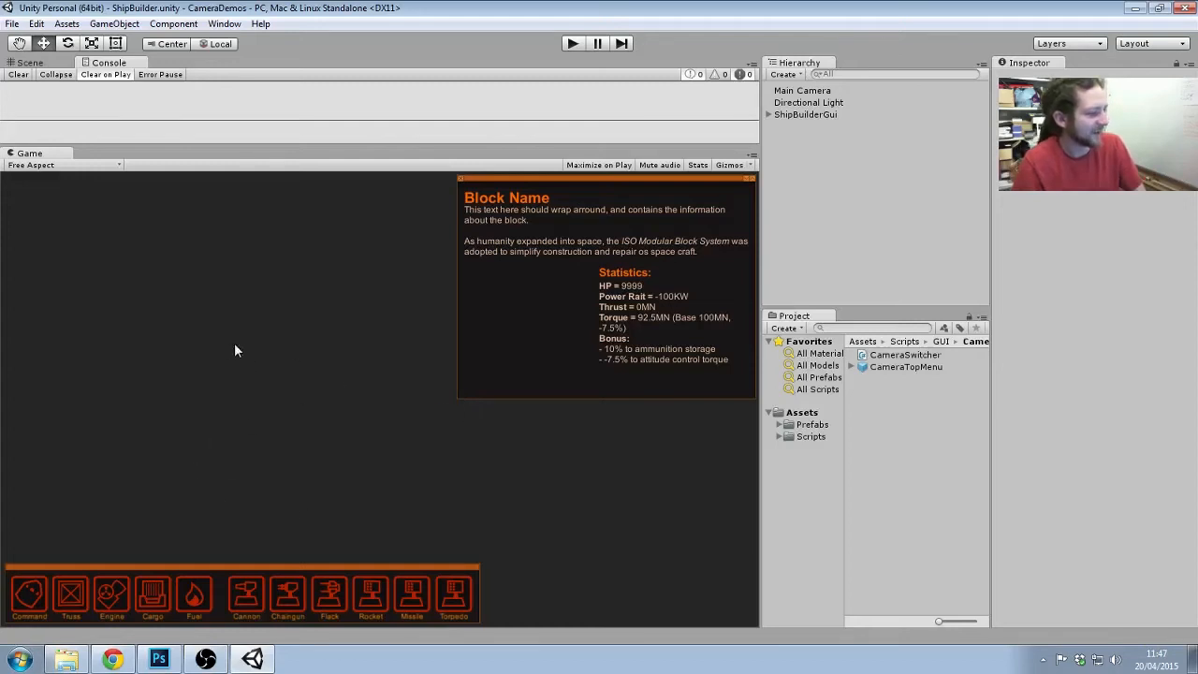
mouse_move(356, 392)
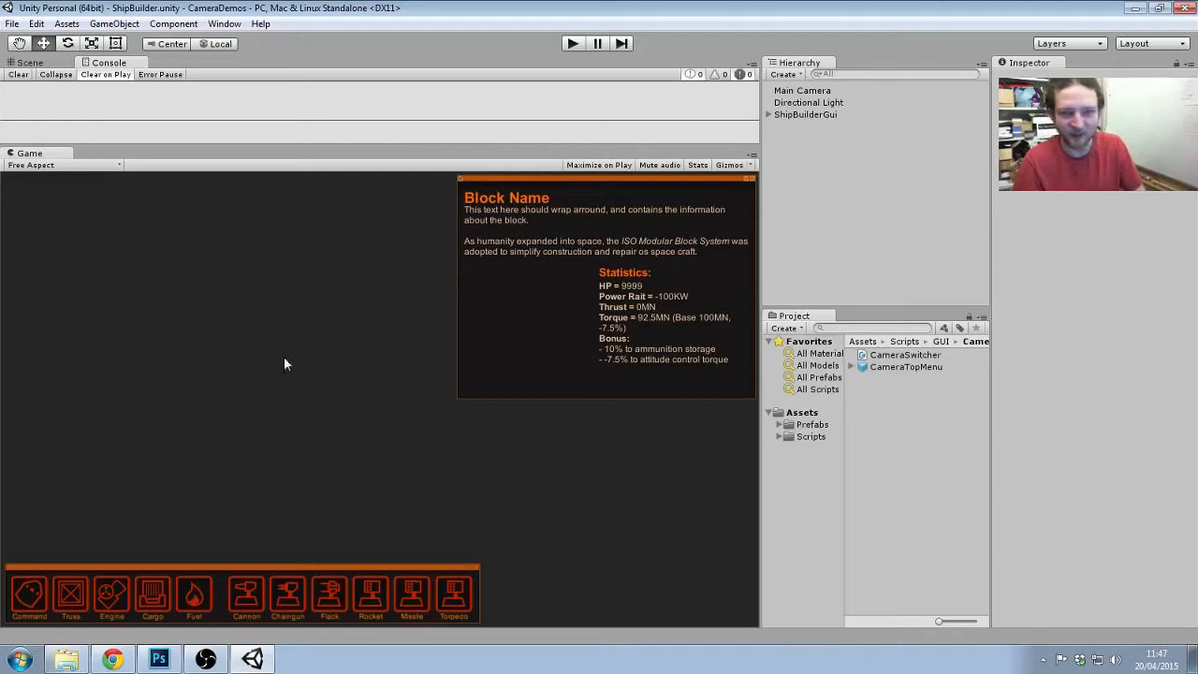
mouse_move(341, 393)
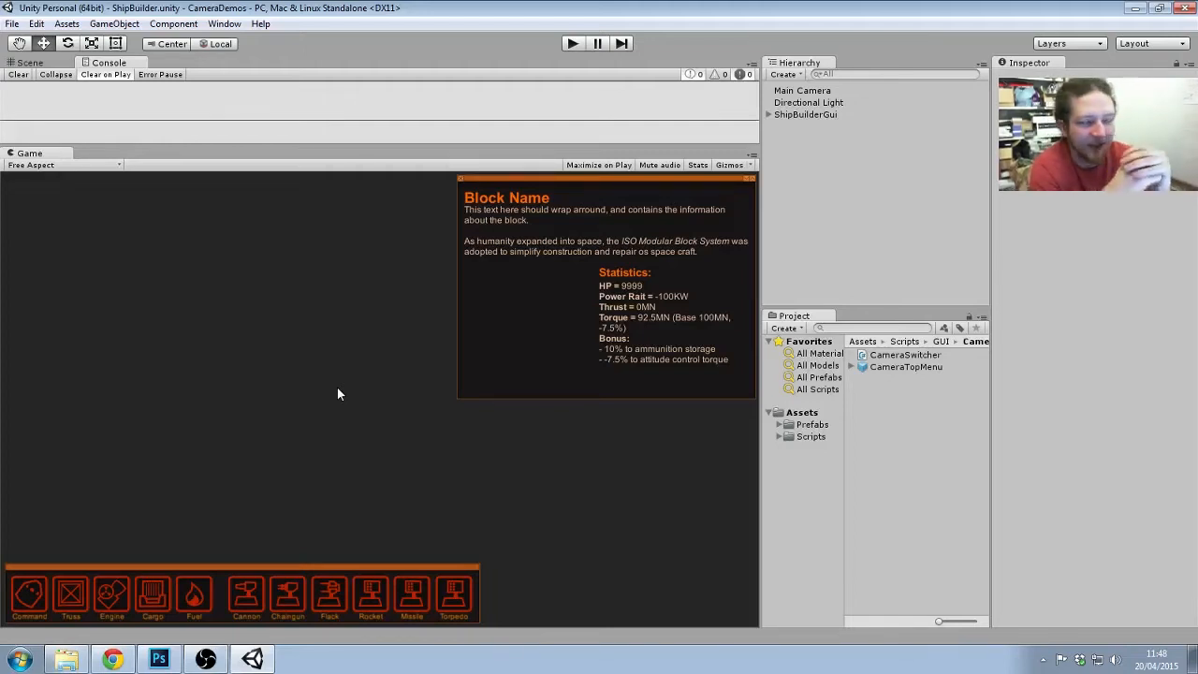
mouse_move(467, 177)
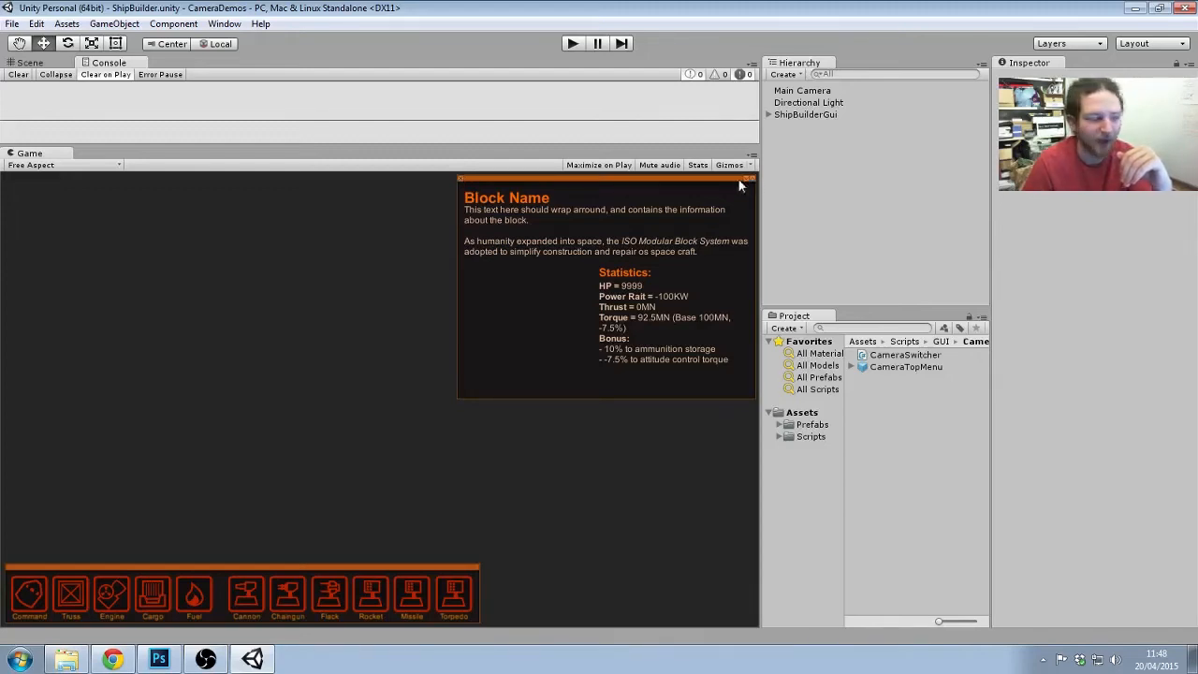
mouse_move(539, 421)
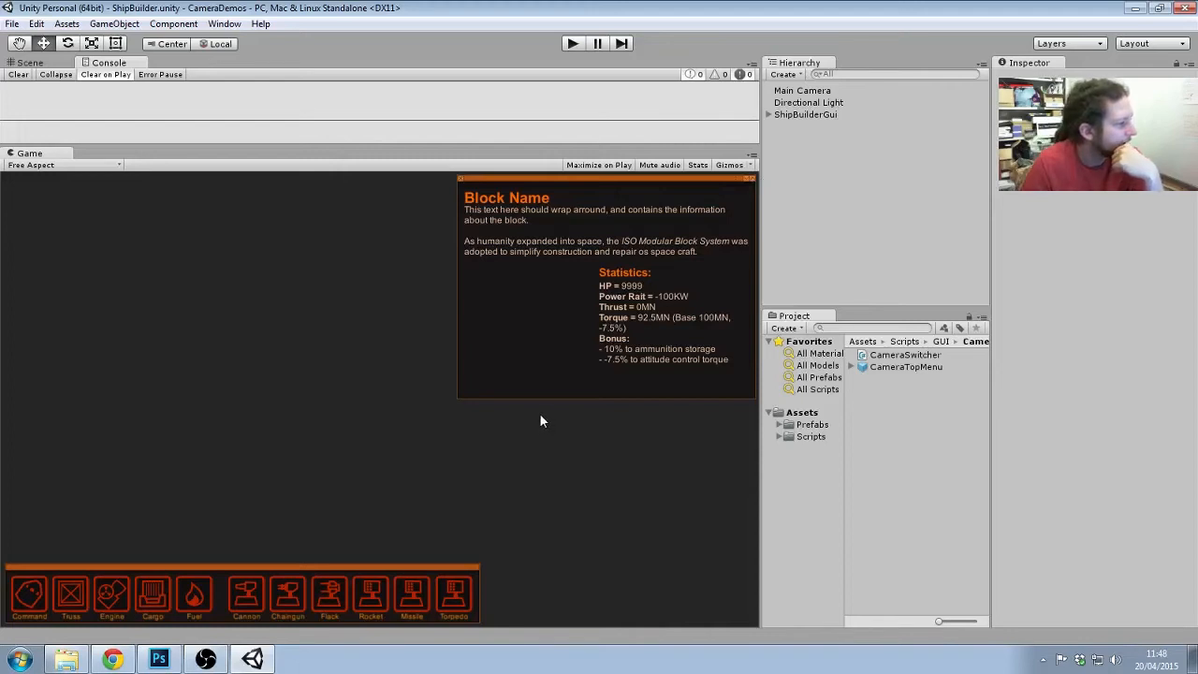
mouse_move(599, 389)
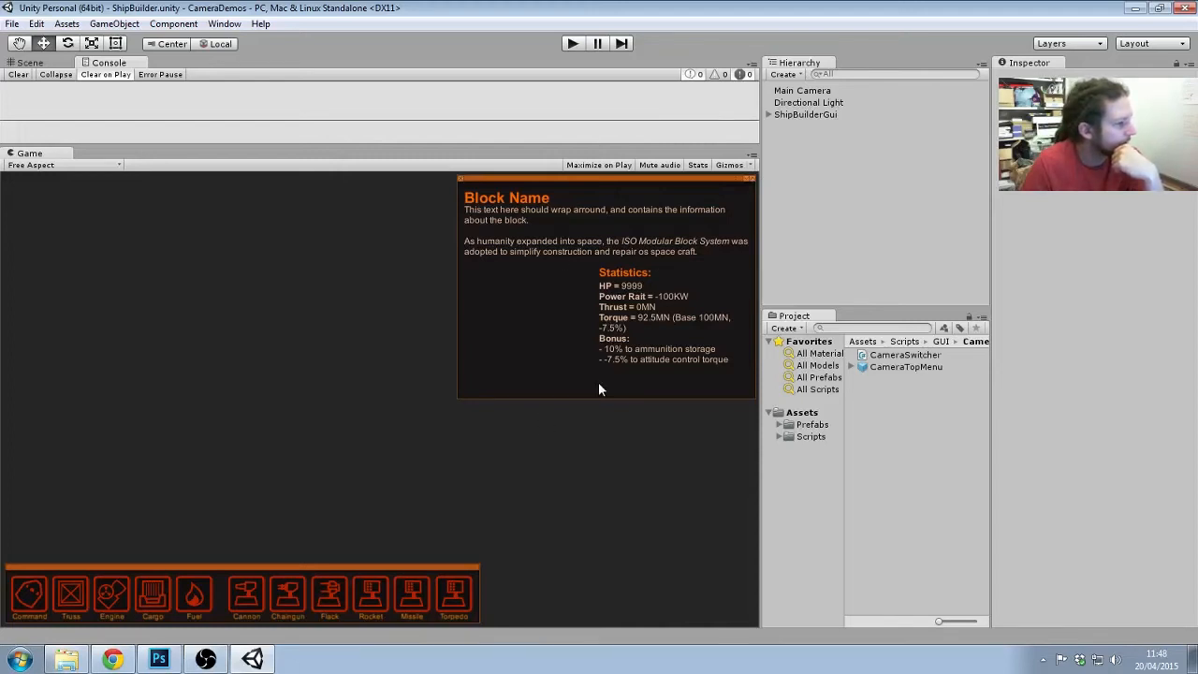
mouse_move(548, 221)
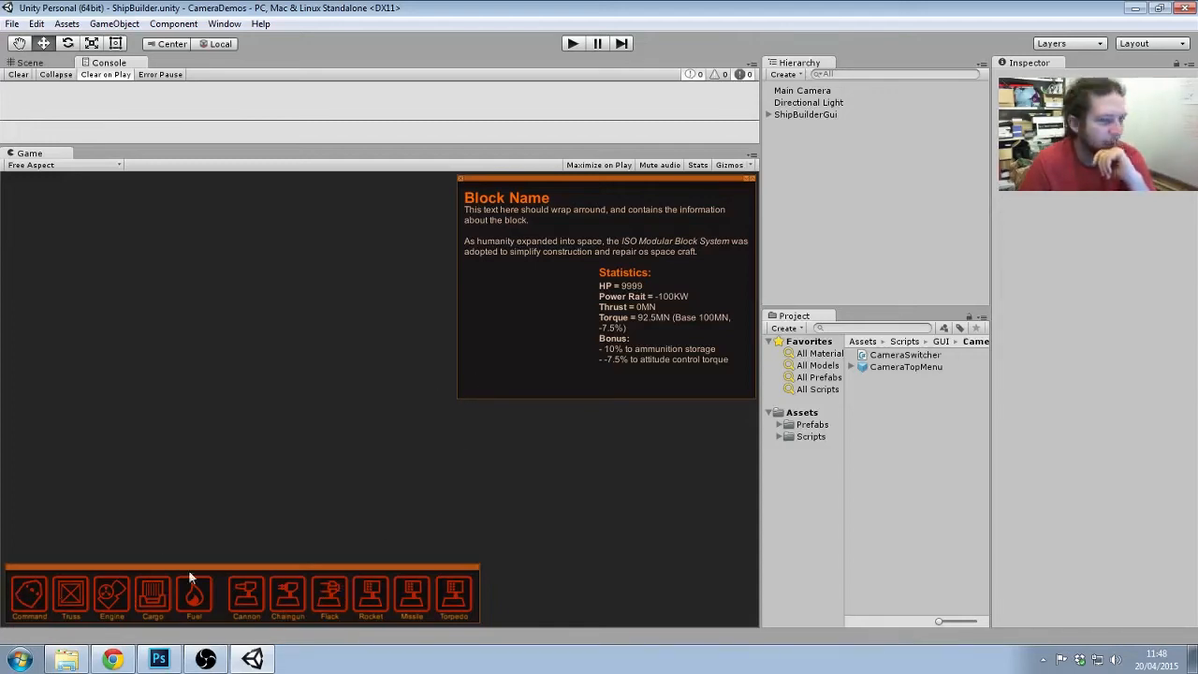
mouse_move(696, 431)
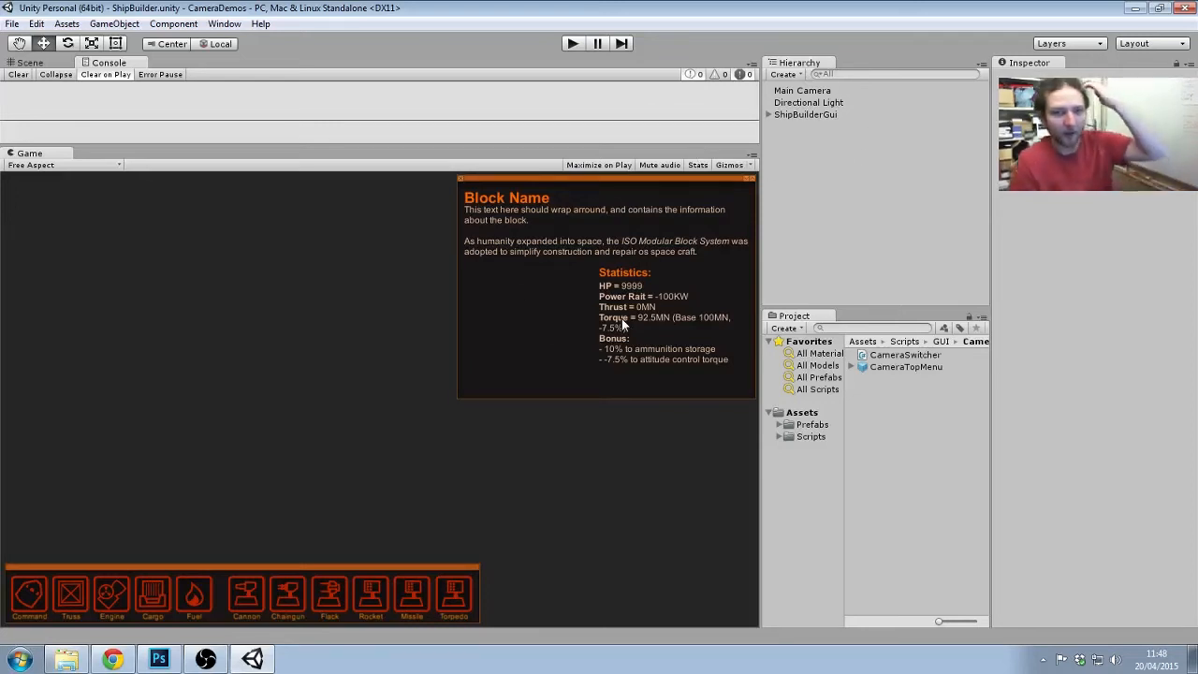
mouse_move(206, 355)
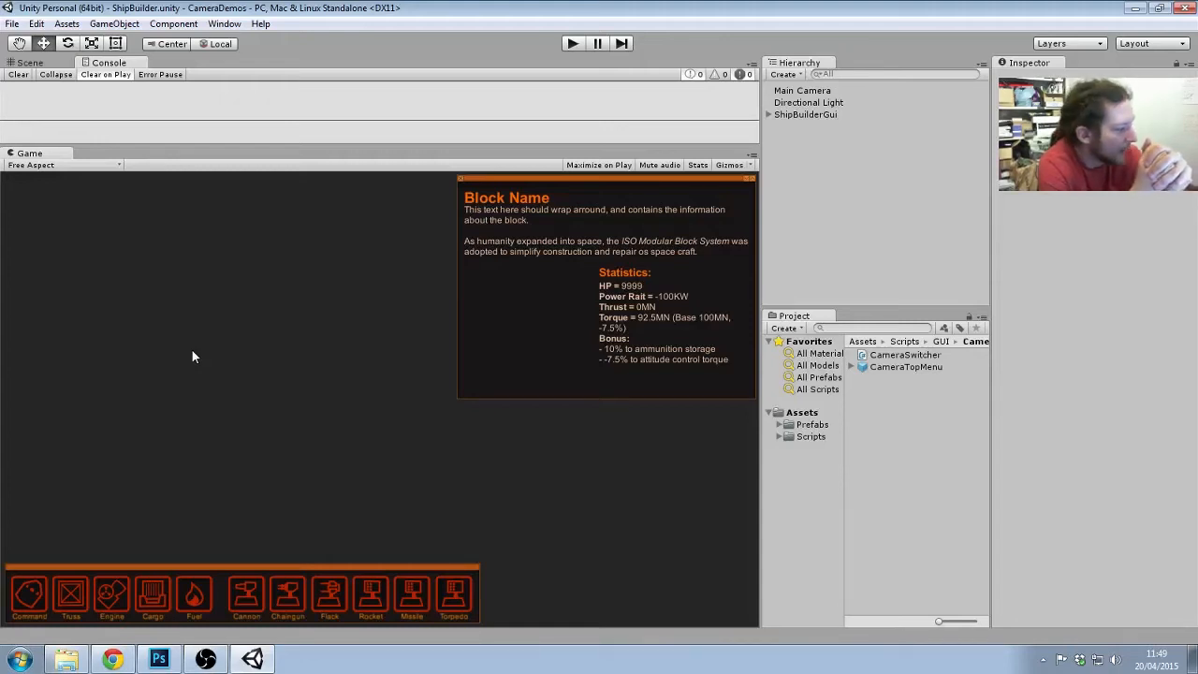
mouse_move(260, 277)
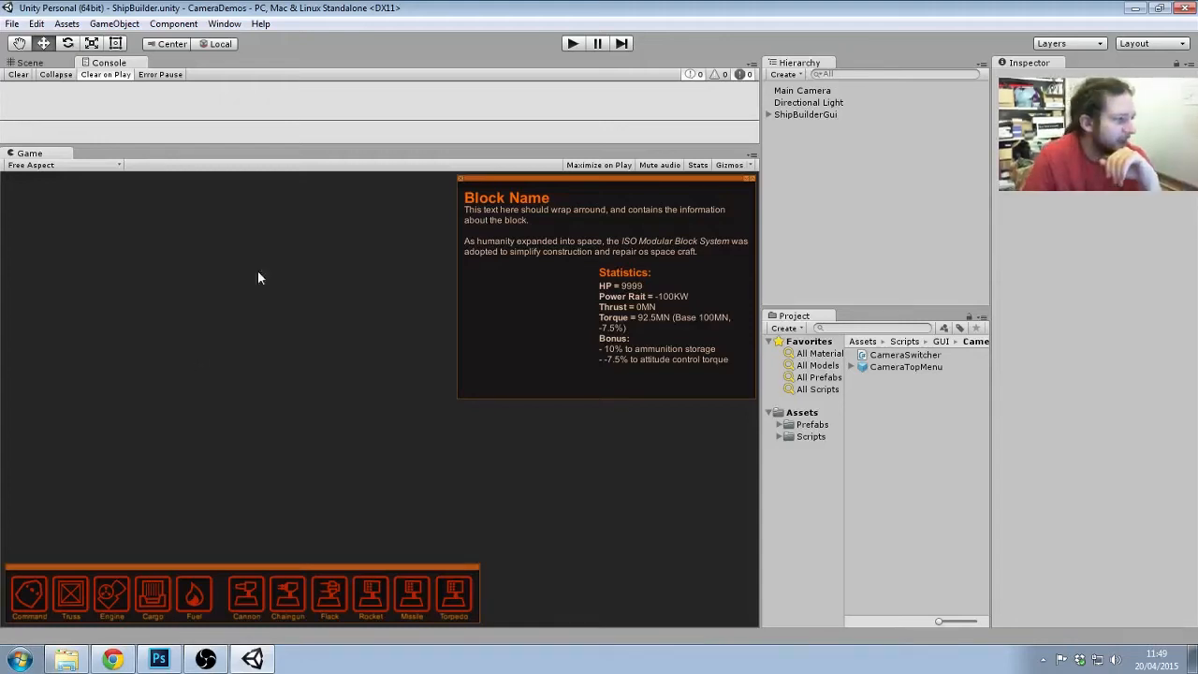
mouse_move(401, 232)
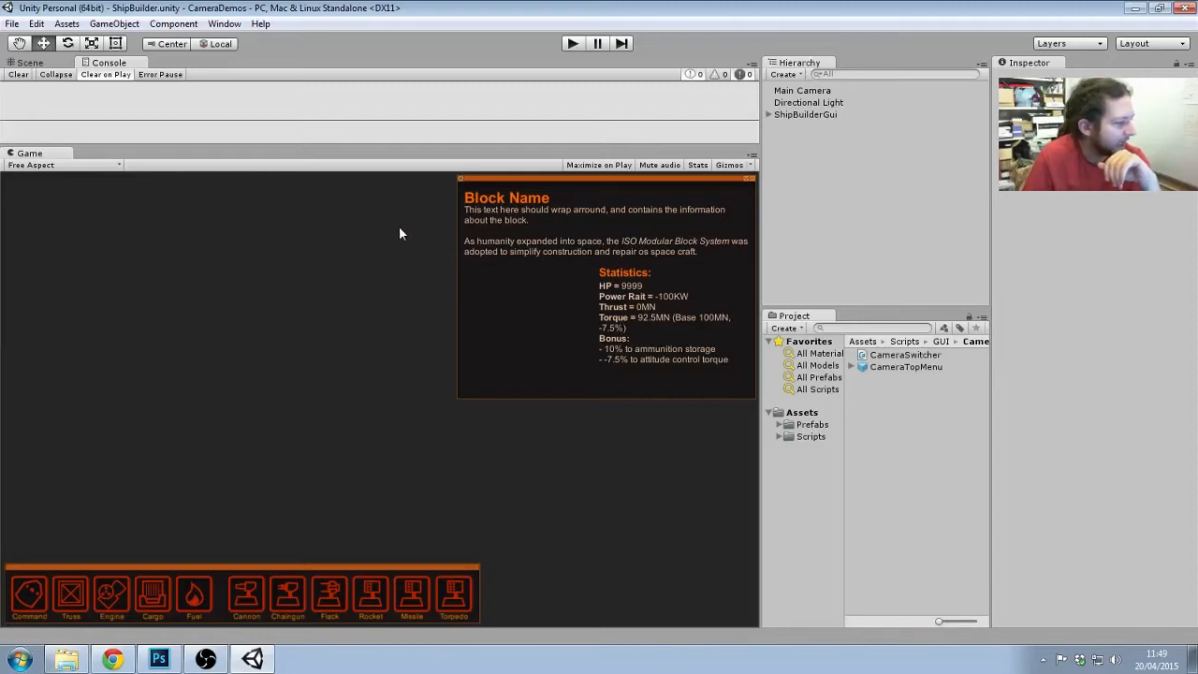
mouse_move(382, 345)
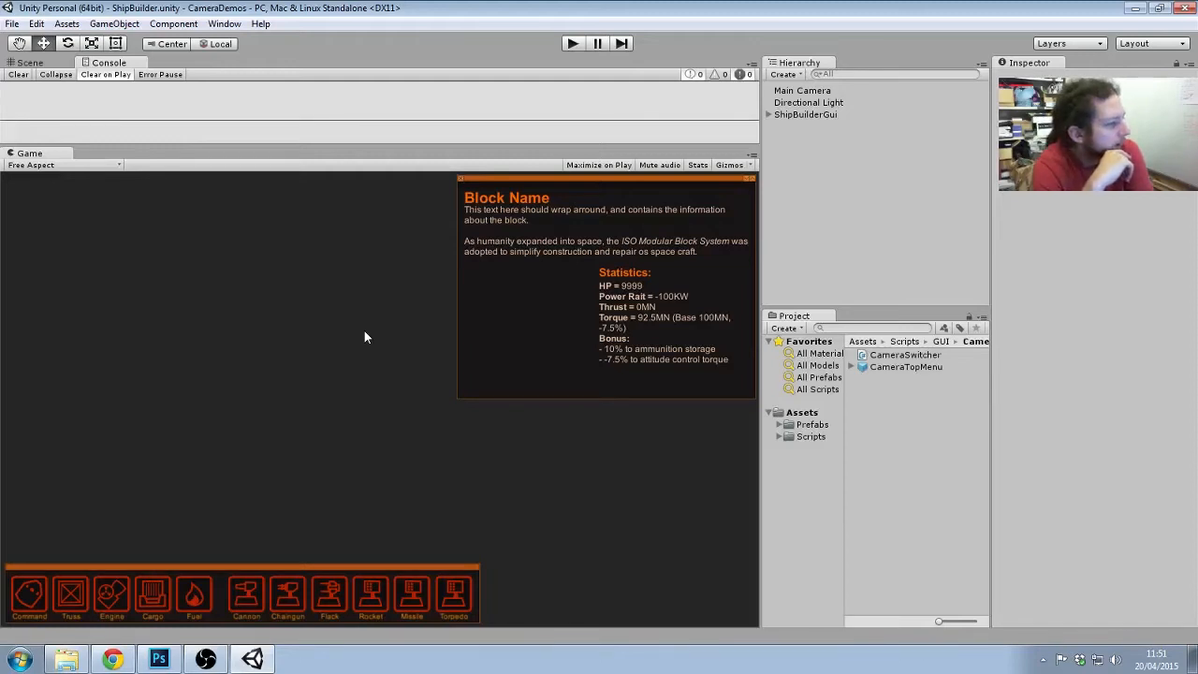
mouse_move(380, 314)
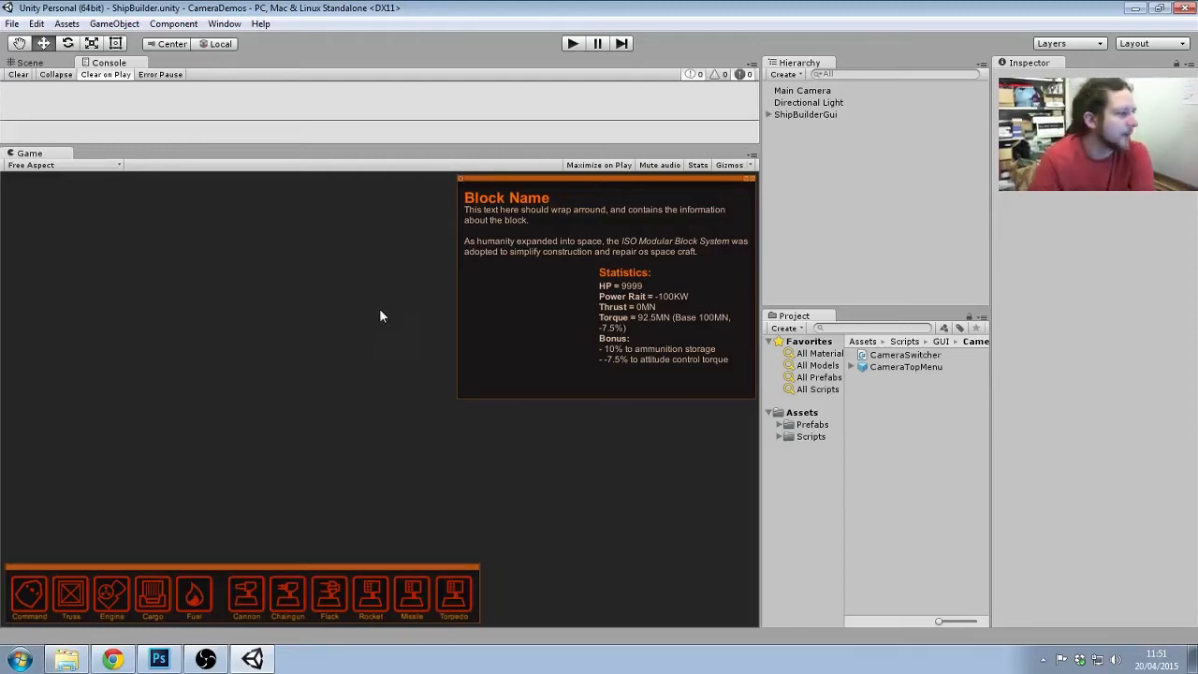
mouse_move(183, 383)
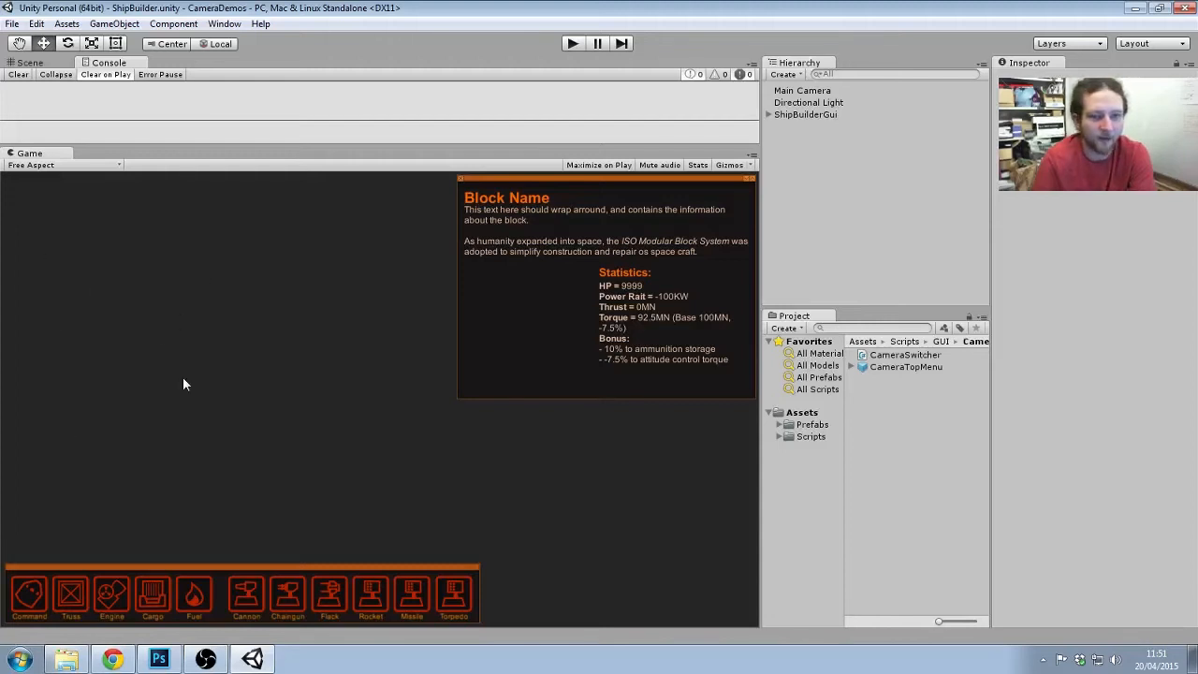
mouse_move(558, 423)
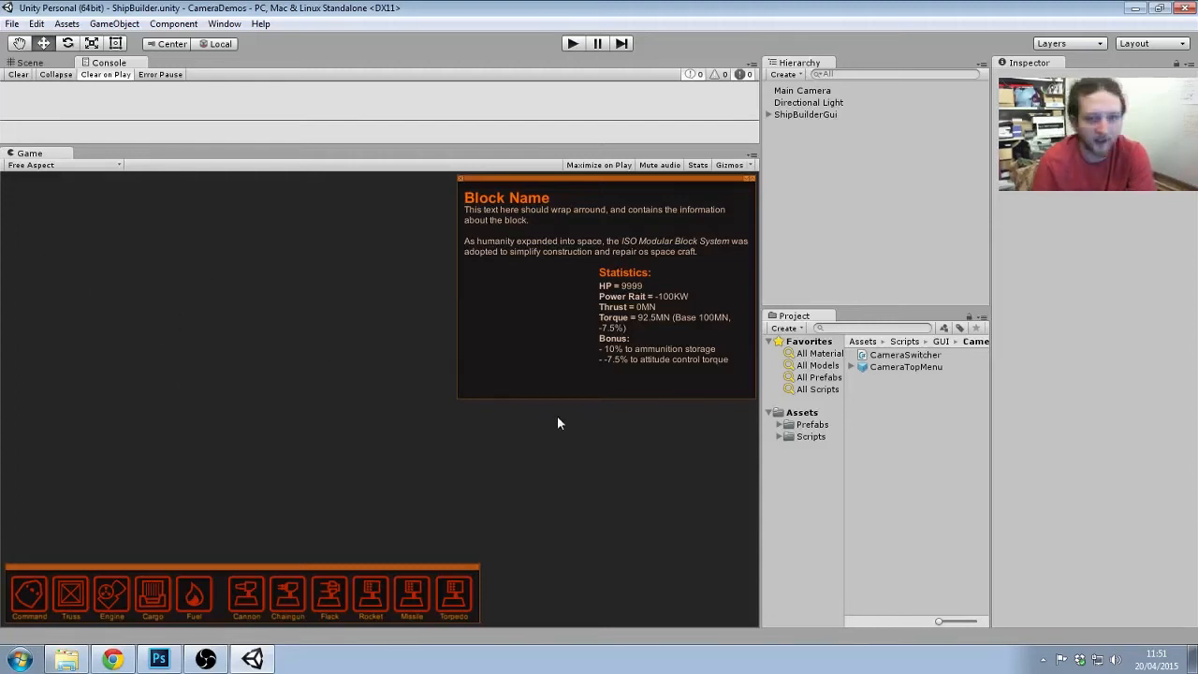
mouse_move(558, 415)
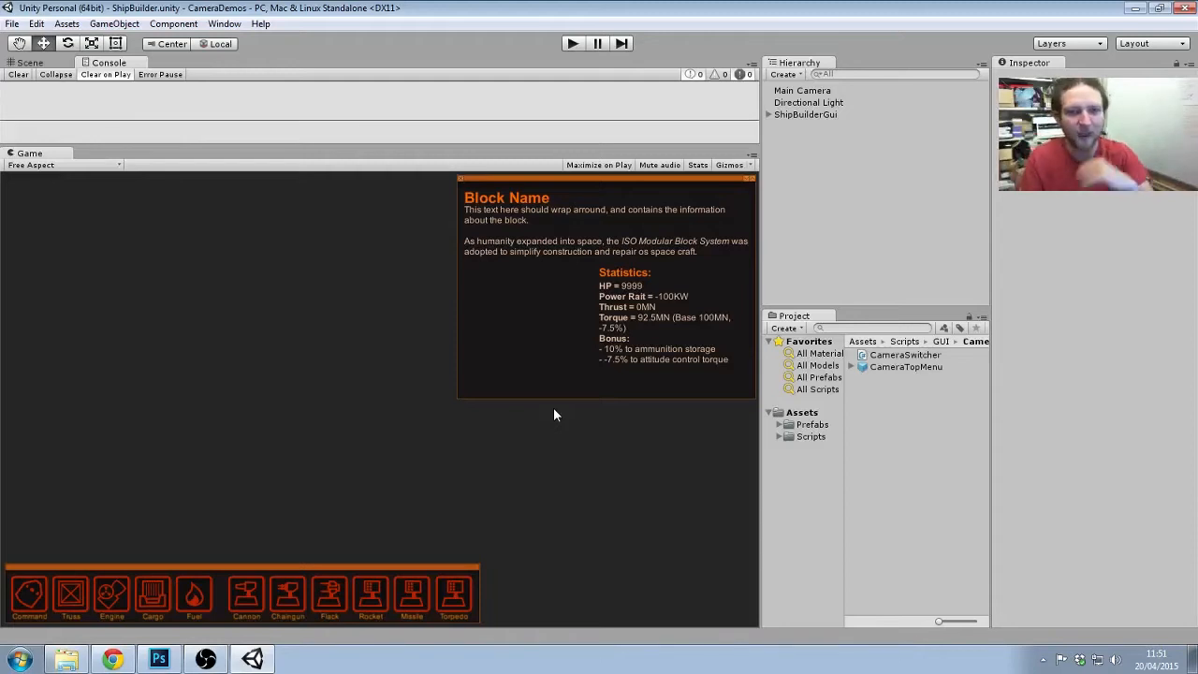
mouse_move(541, 412)
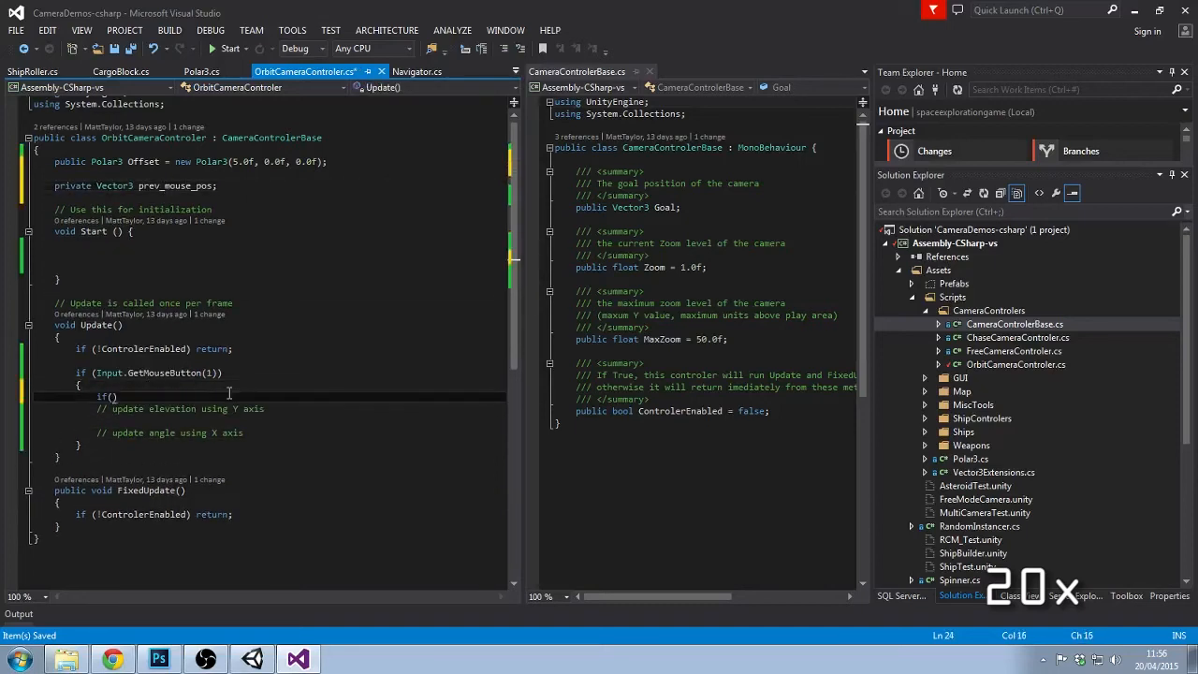
Add Input.mouseScrollDelta; inside the GetMouseButton(1) block of Update
text(Input.mous)
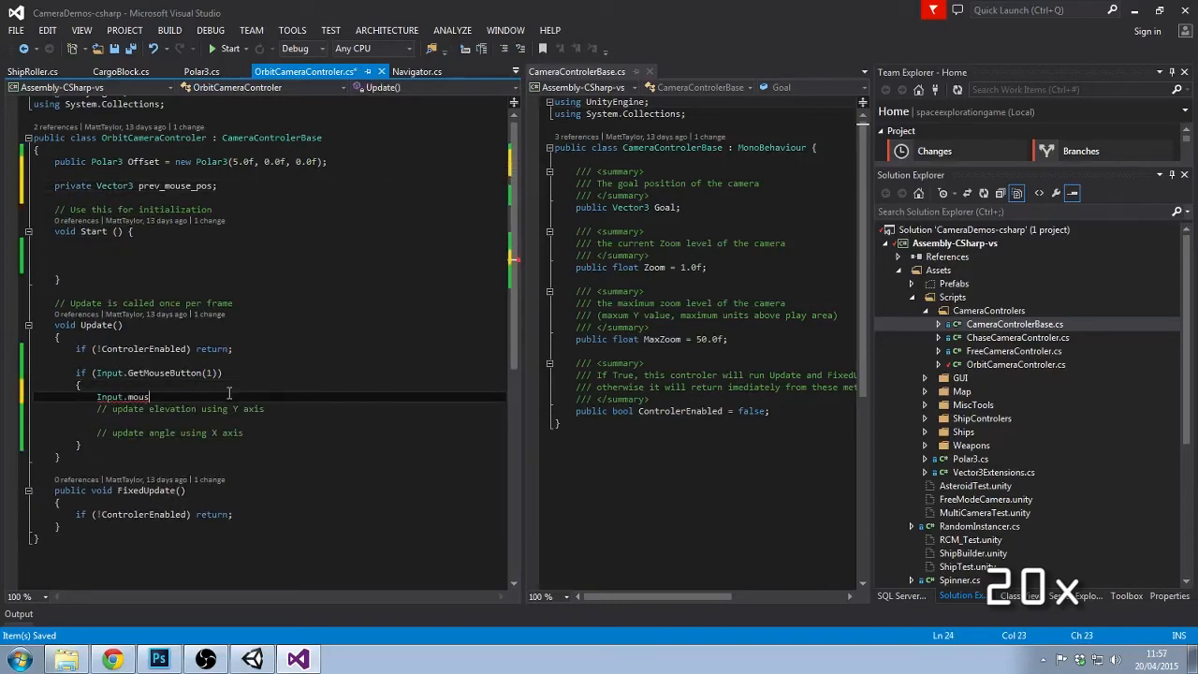
text(eScrollDelta;)
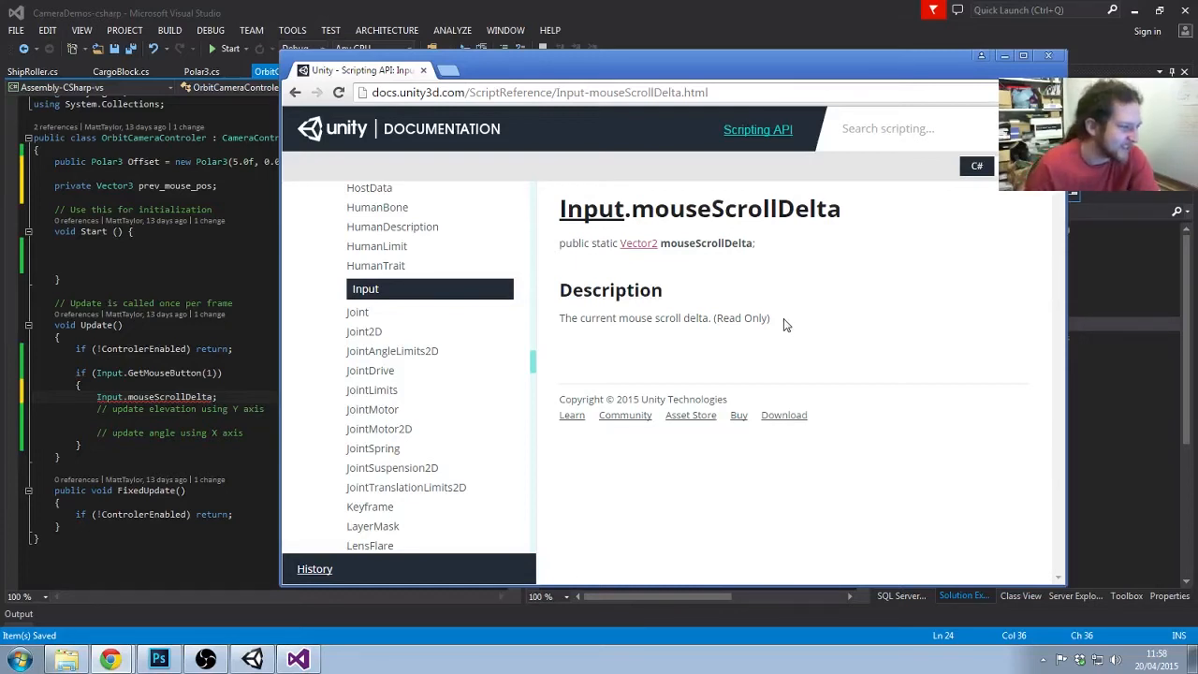
mouse_move(771, 297)
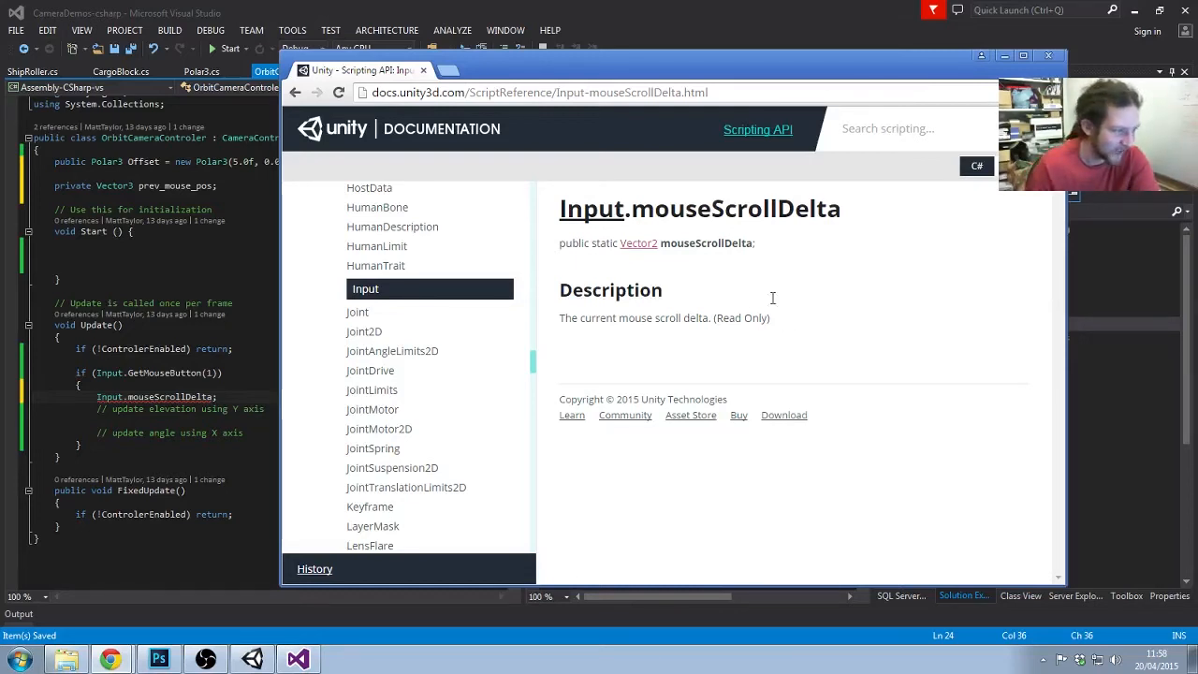
mouse_move(721, 298)
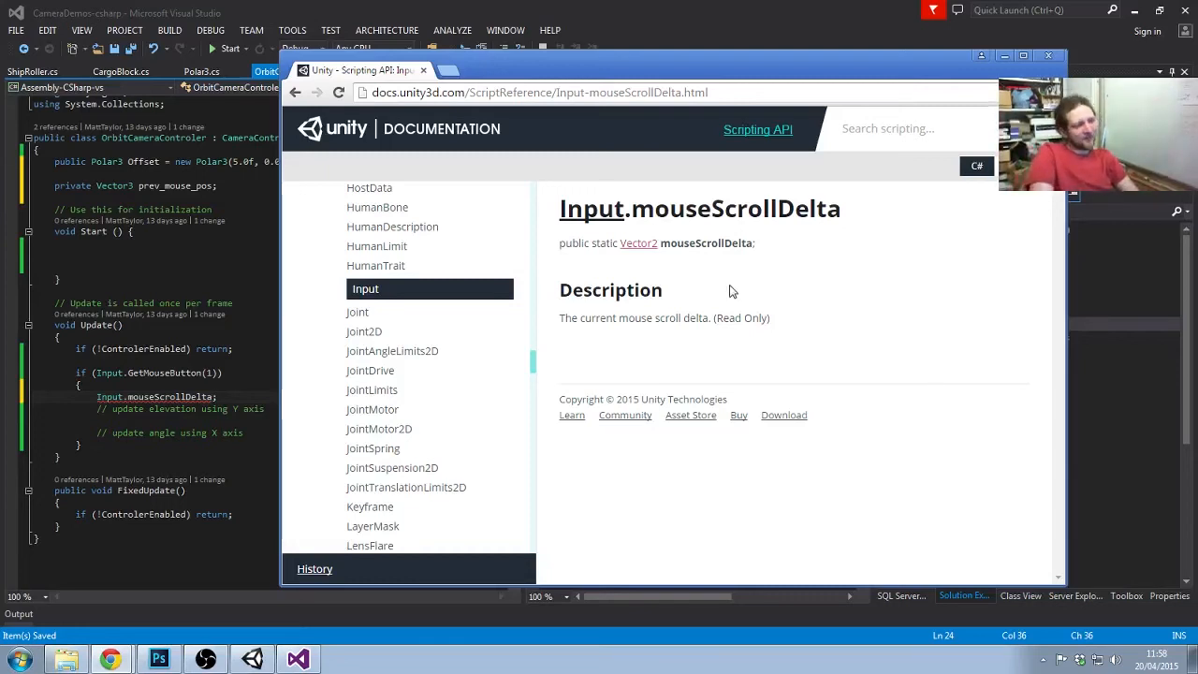
mouse_move(723, 297)
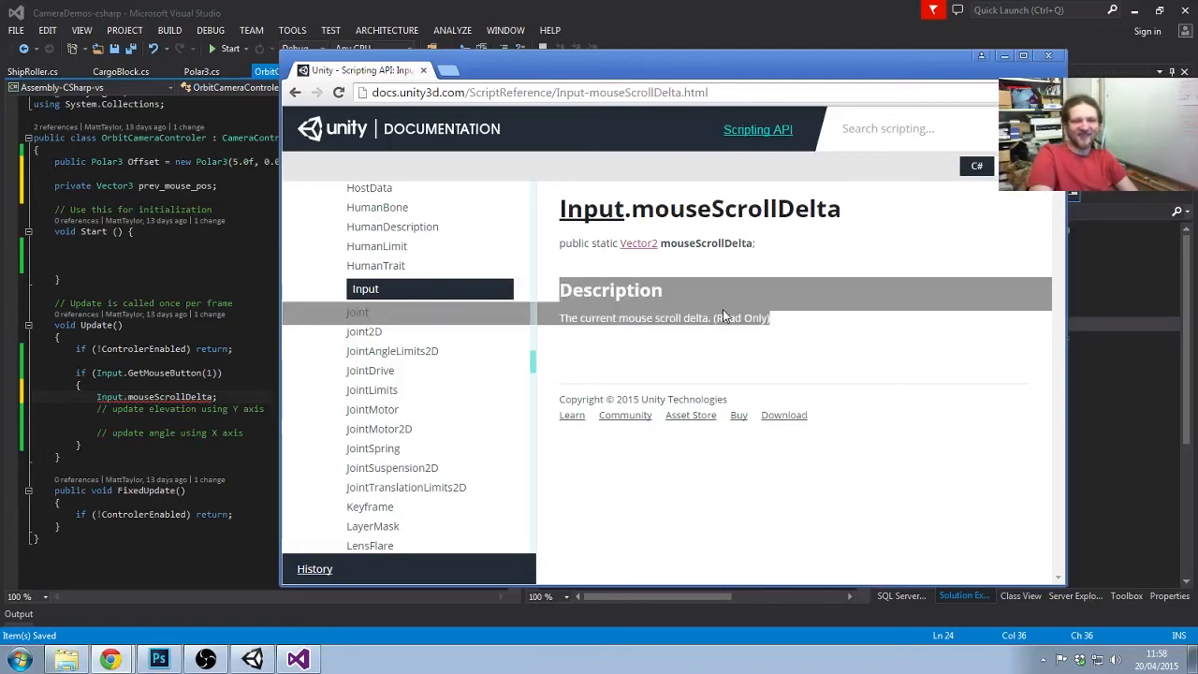
mouse_move(760, 363)
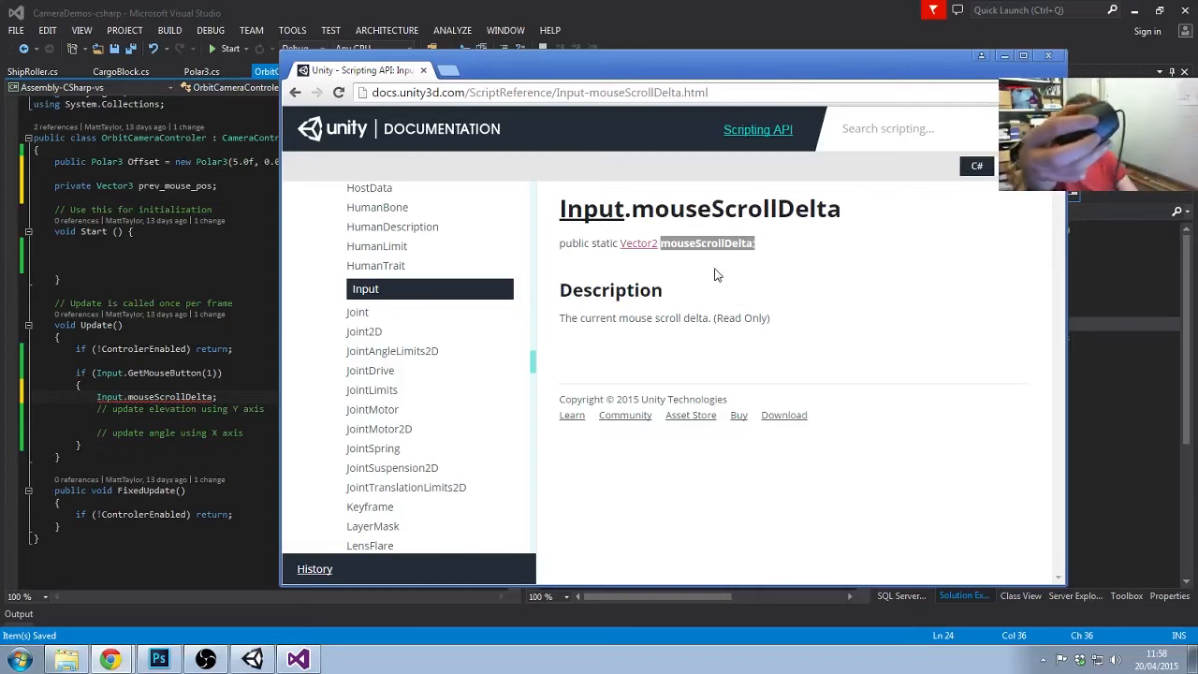
mouse_move(707, 192)
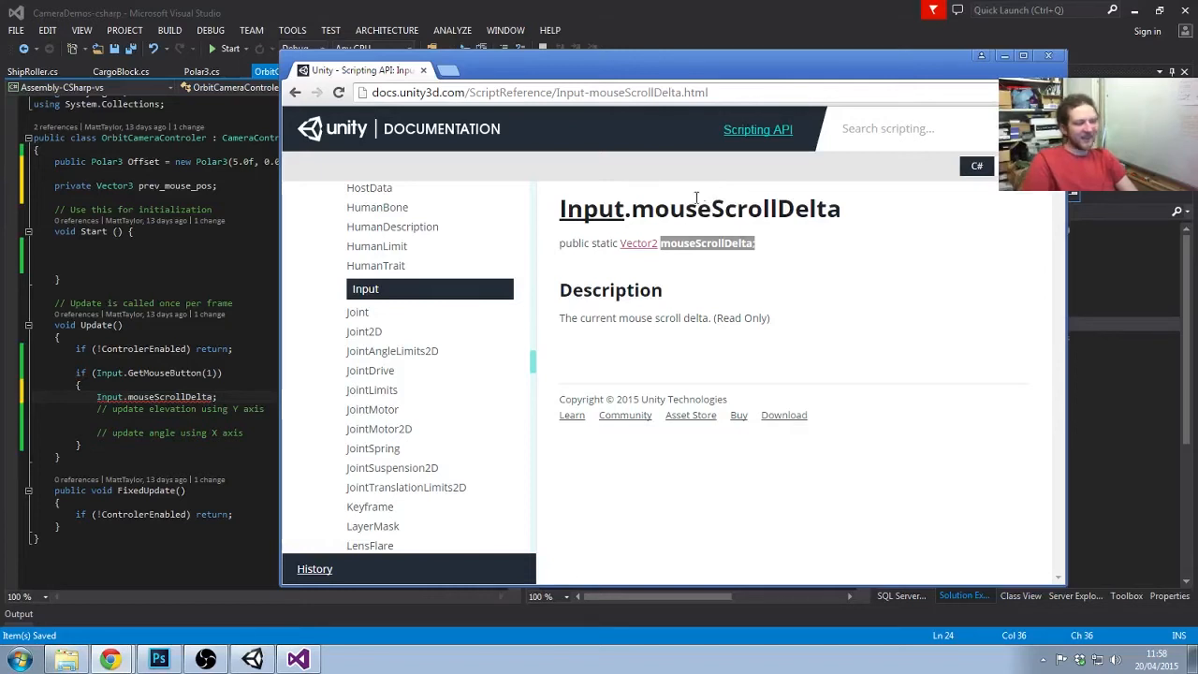
mouse_move(1179, 359)
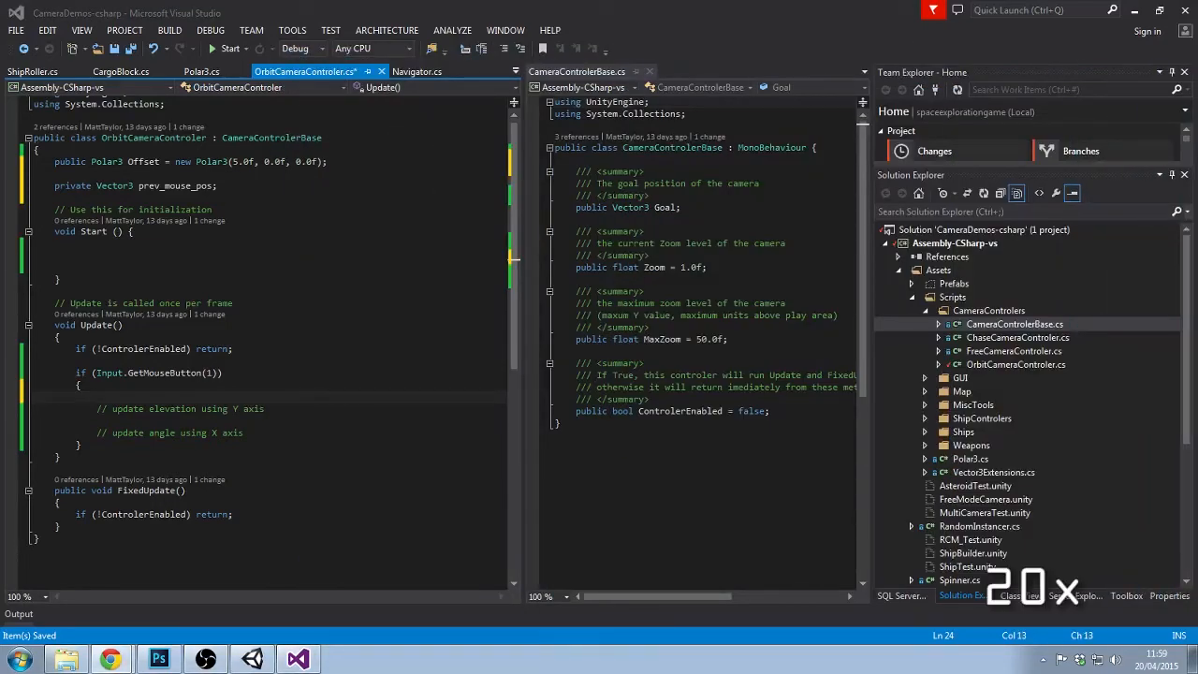
Write Update to add Mouse Y to Offset.Elevation, set transform.position from Offset.ToVector3() + Goal, and enable the controller
text(float elv = Input.GetAxis("Mouse Y");)
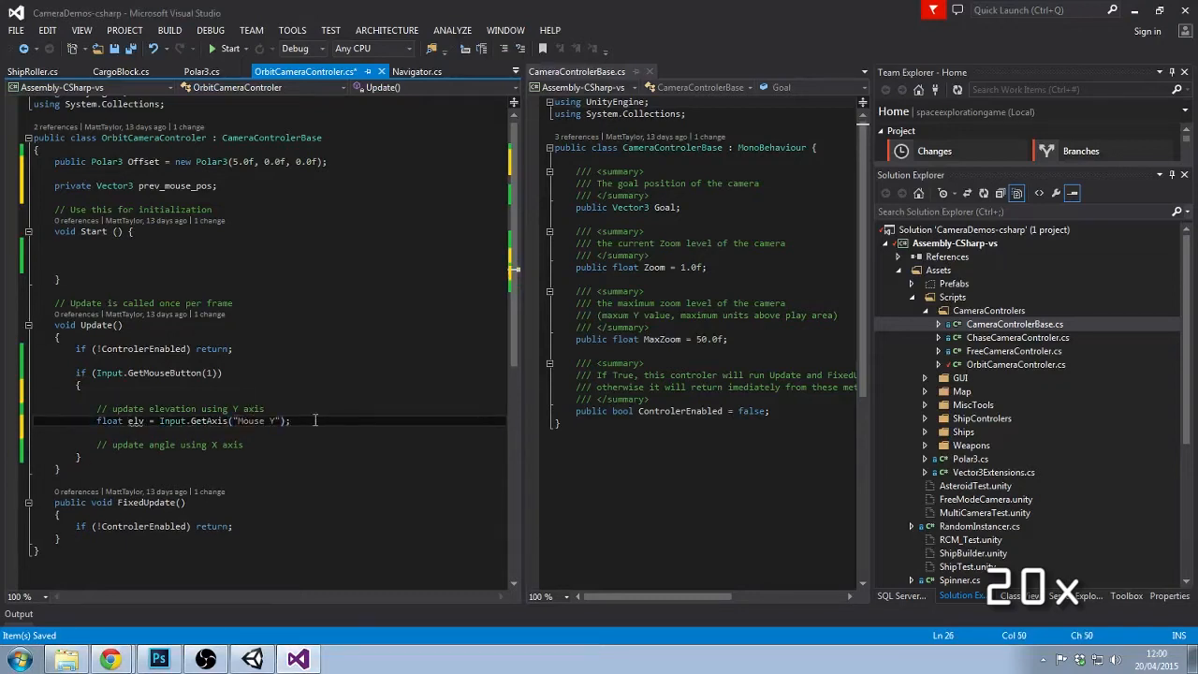
text(Offset.Elevation += elv; // TODO: modify by speed)
text(float ang = Input.GetAxis("Mouse Y");)
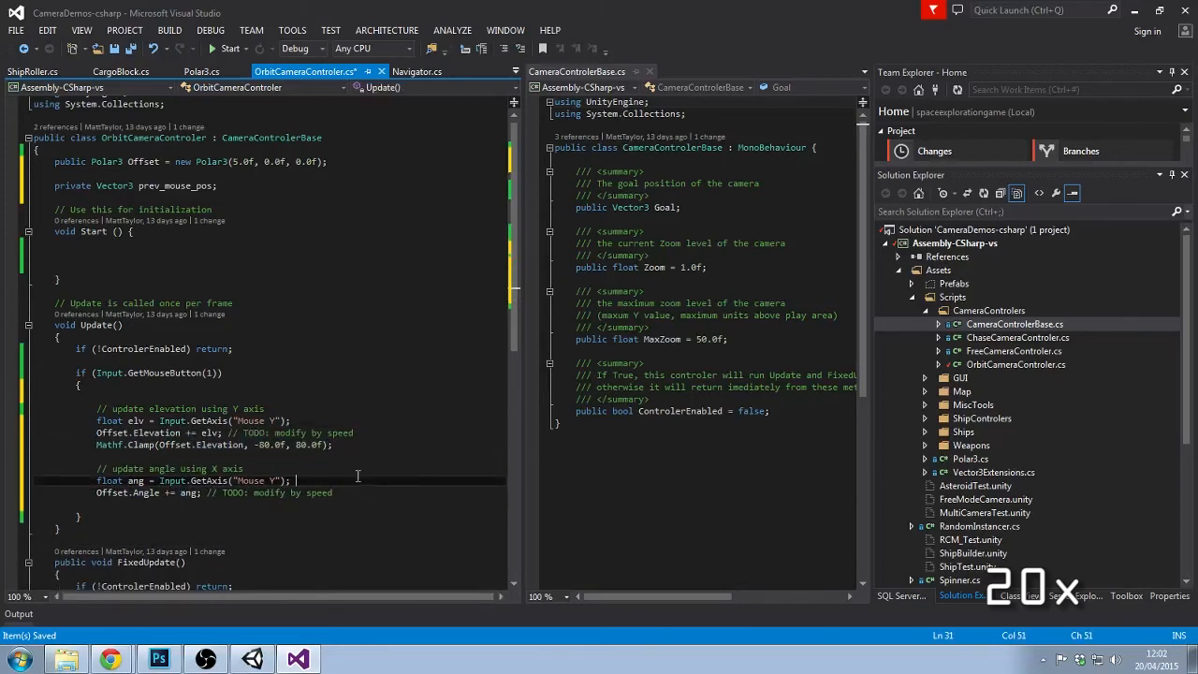
text(transform.position = Offset.ToVector3() + Goal;)
text(transform.LookAt(Goal);)
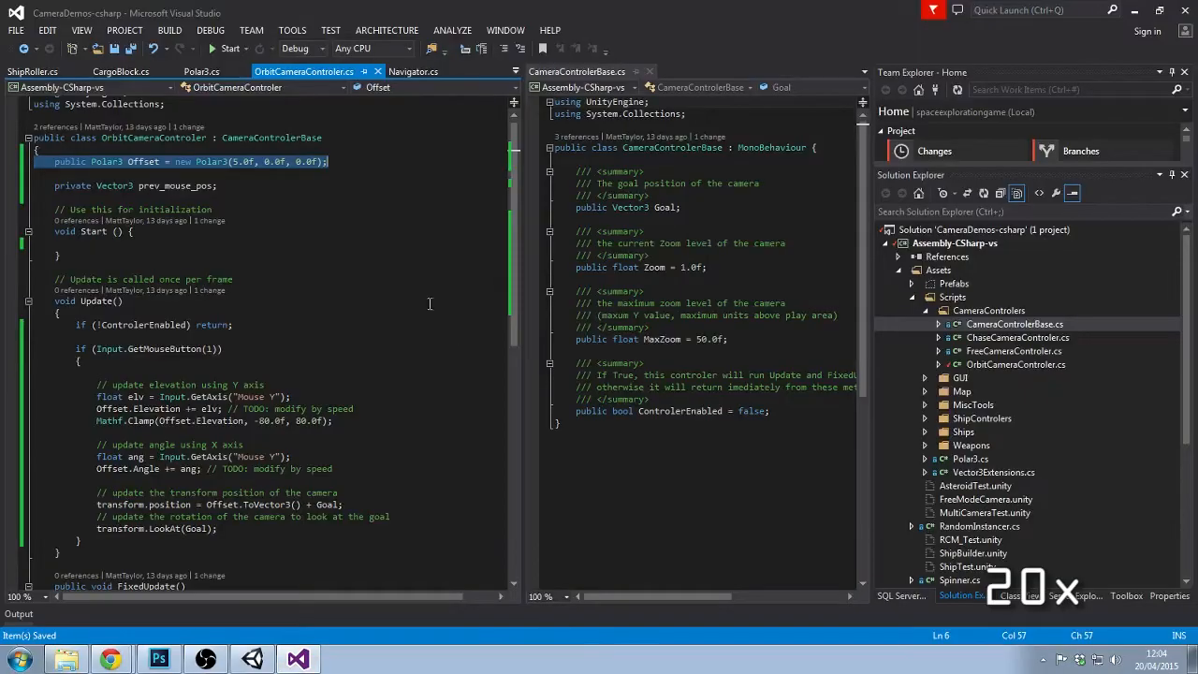
text(ControlerEnabled = true;)
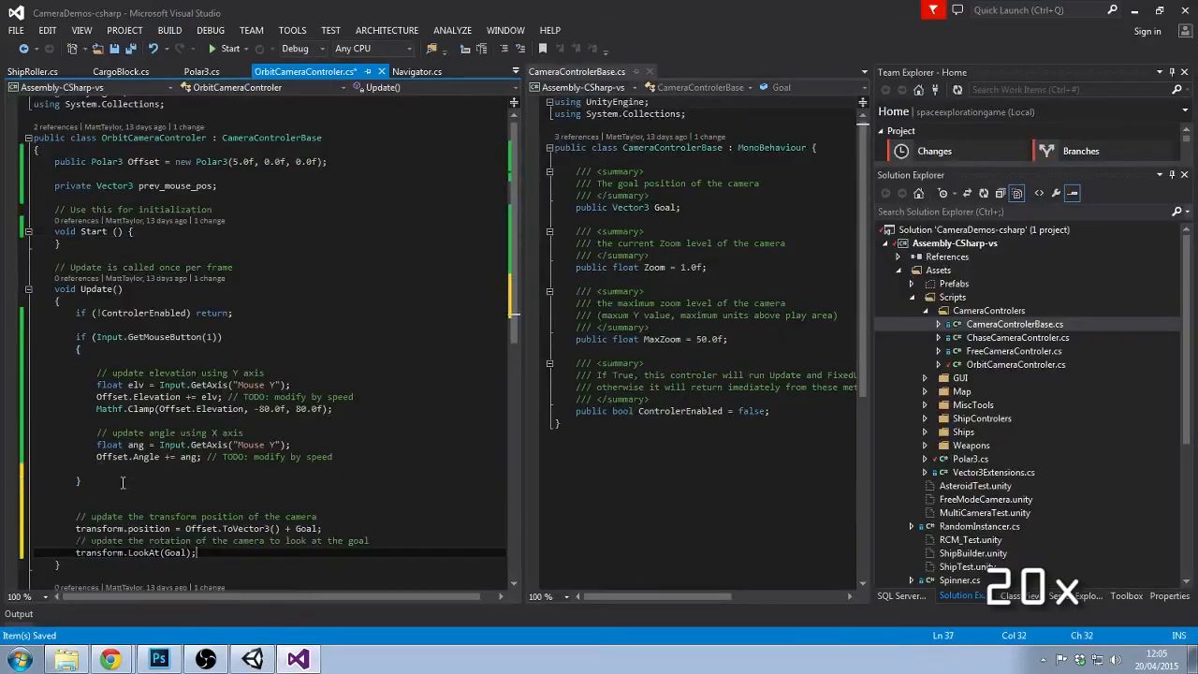
text(public)
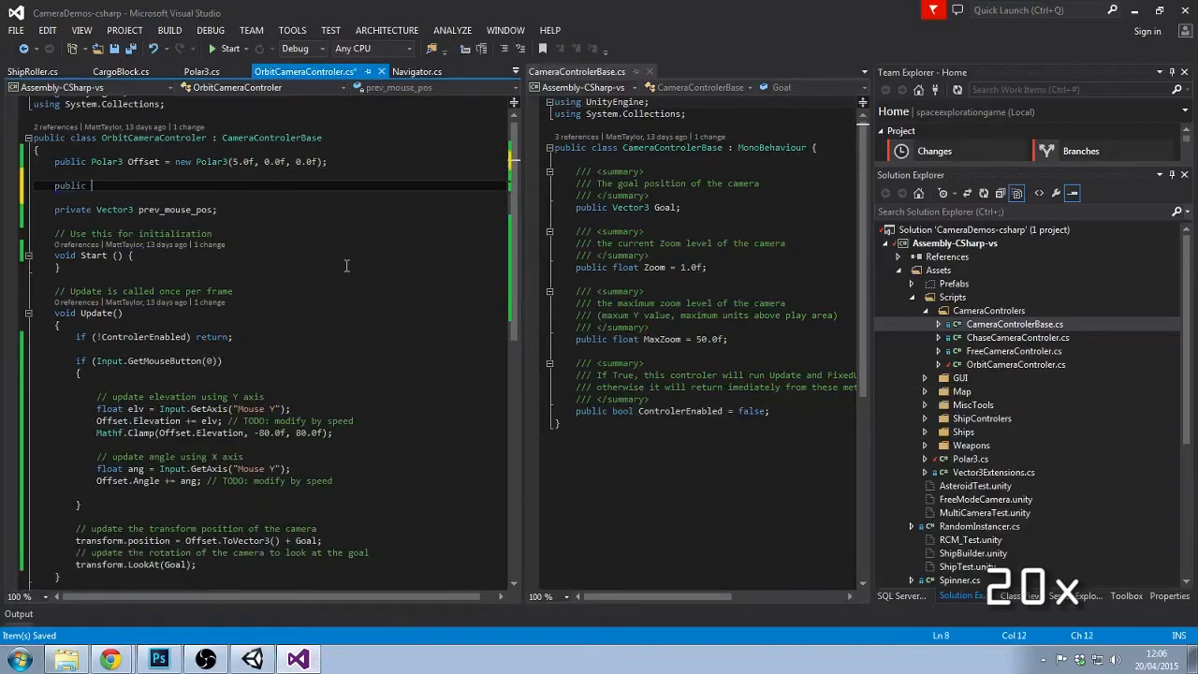
Switch back to the OrbitCameraControler script and place the cursor in its Update code
click(202, 71)
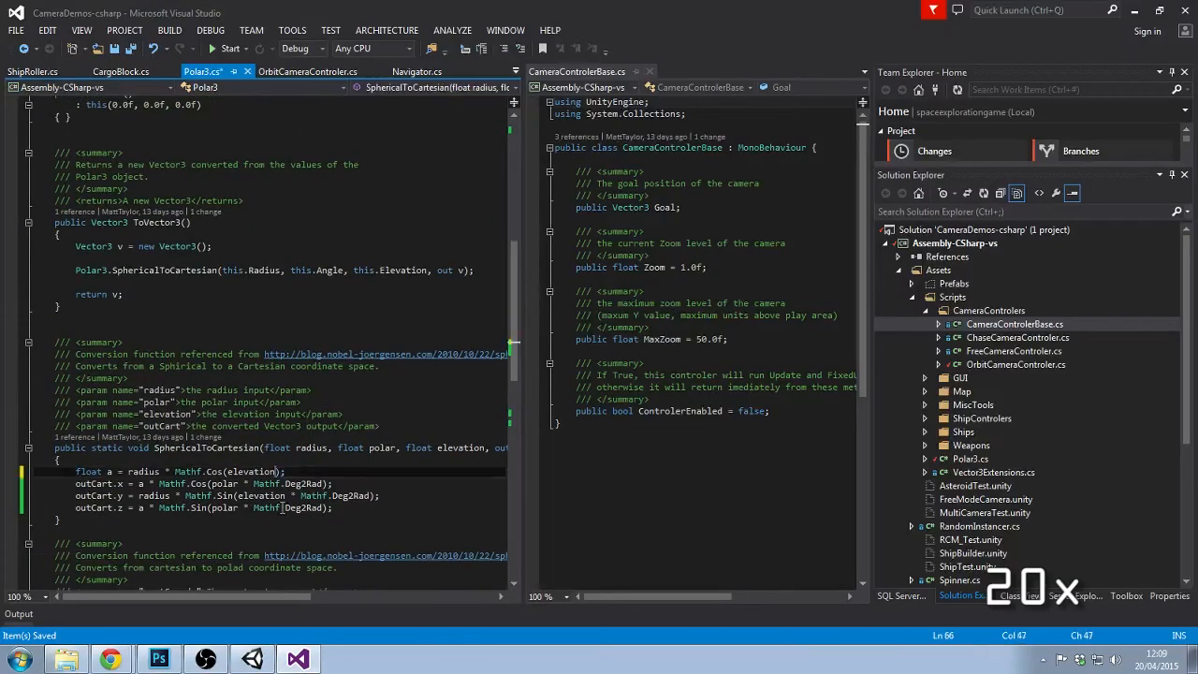
click(304, 71)
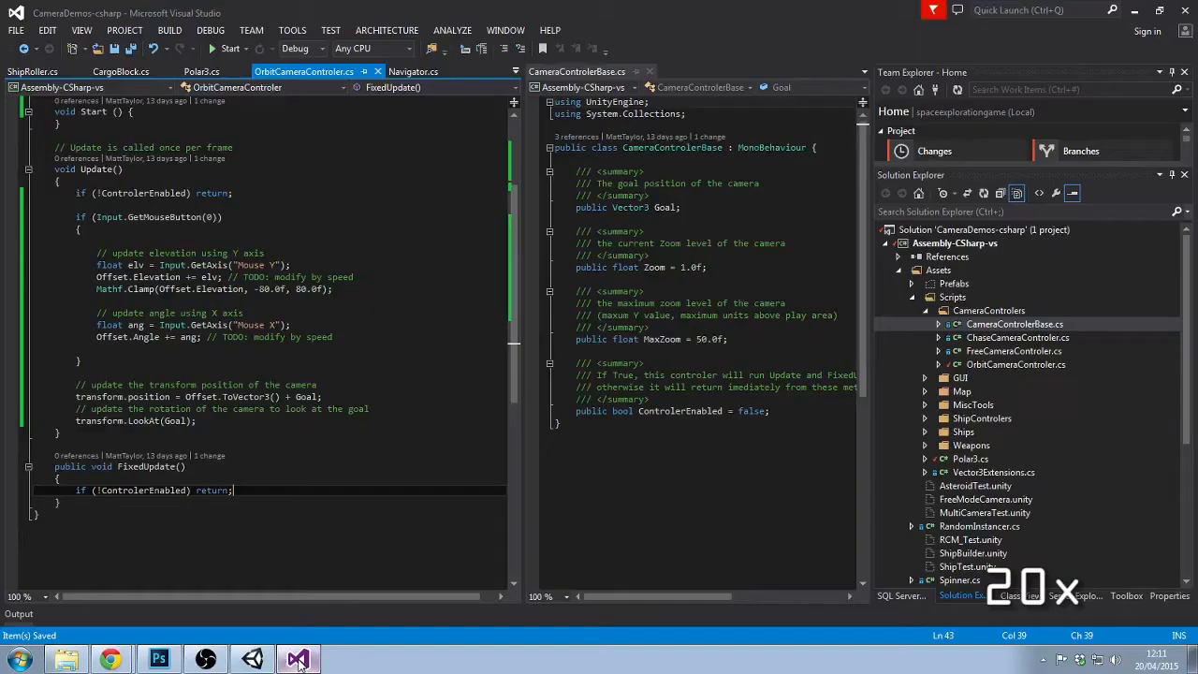
click(253, 659)
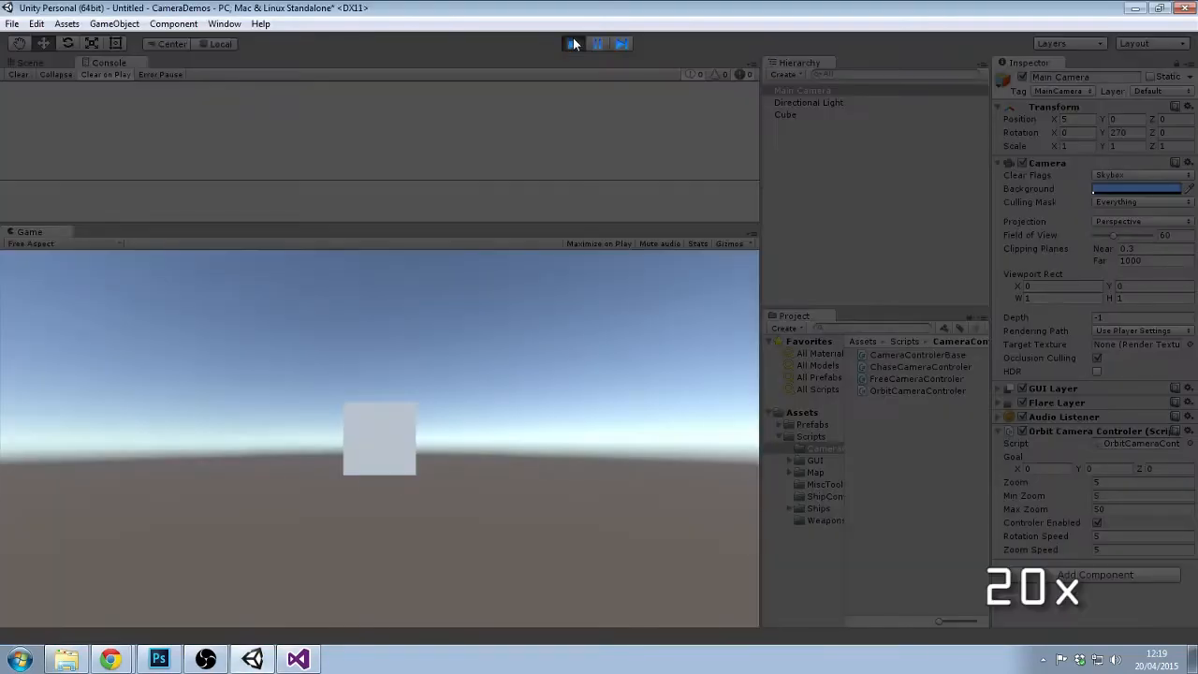
click(573, 43)
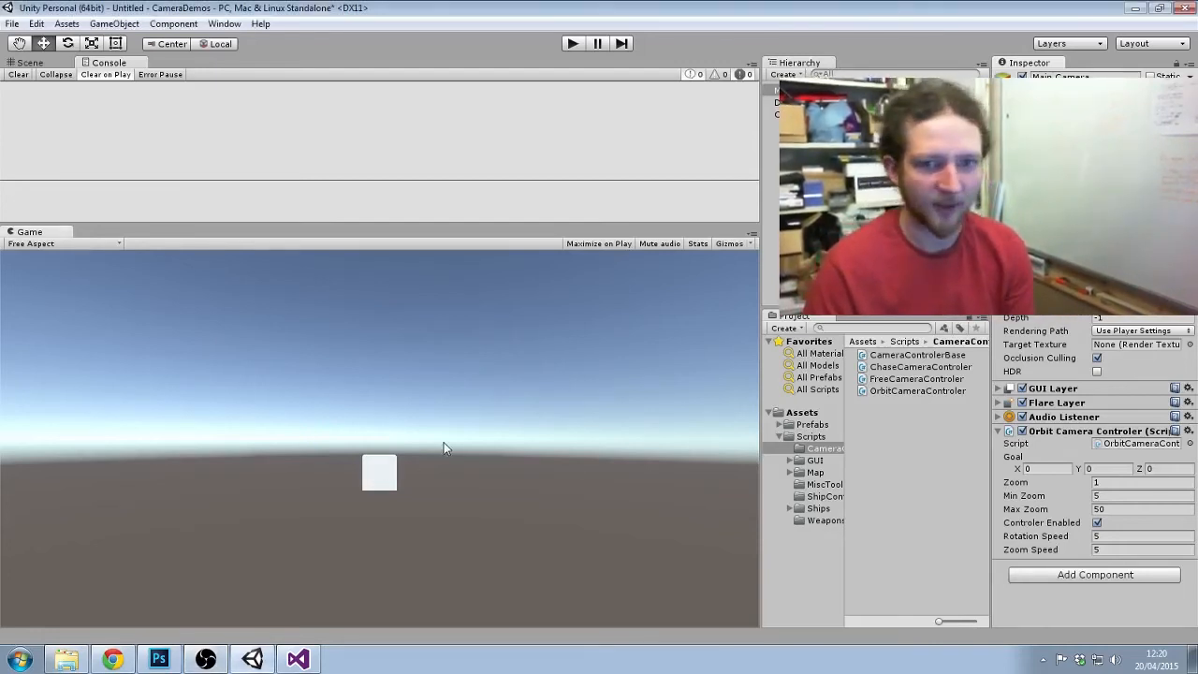
Run the scene and orbit the camera to view the cube from an elevated angle
click(573, 43)
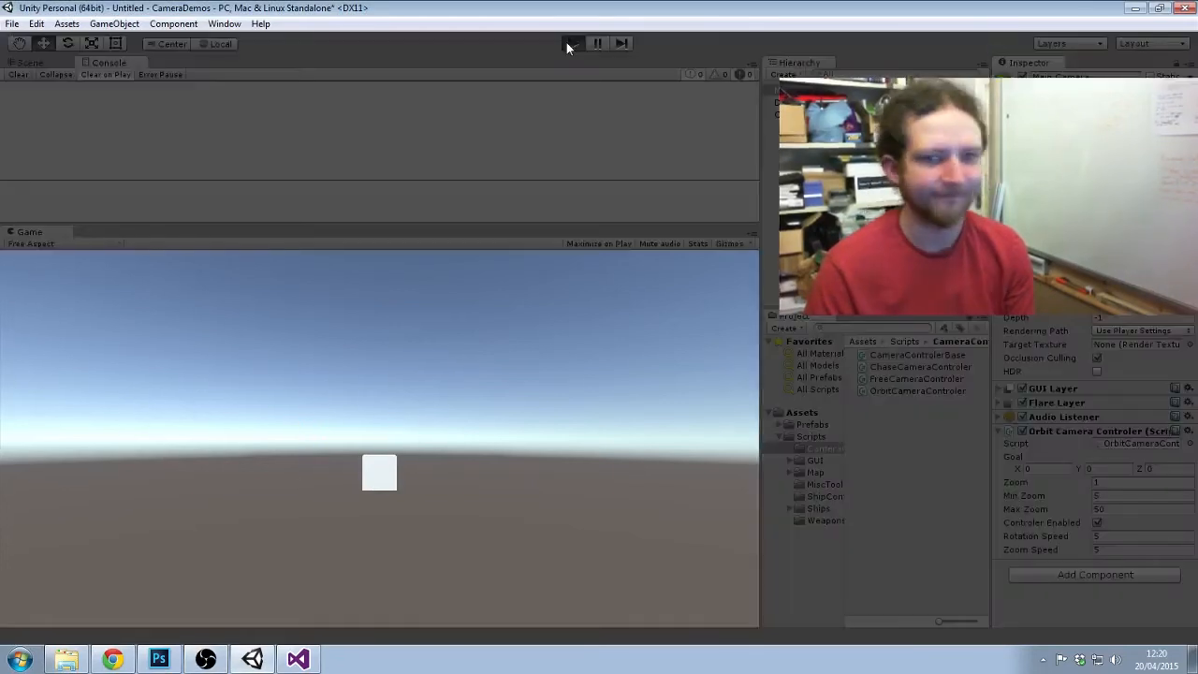
click(573, 43)
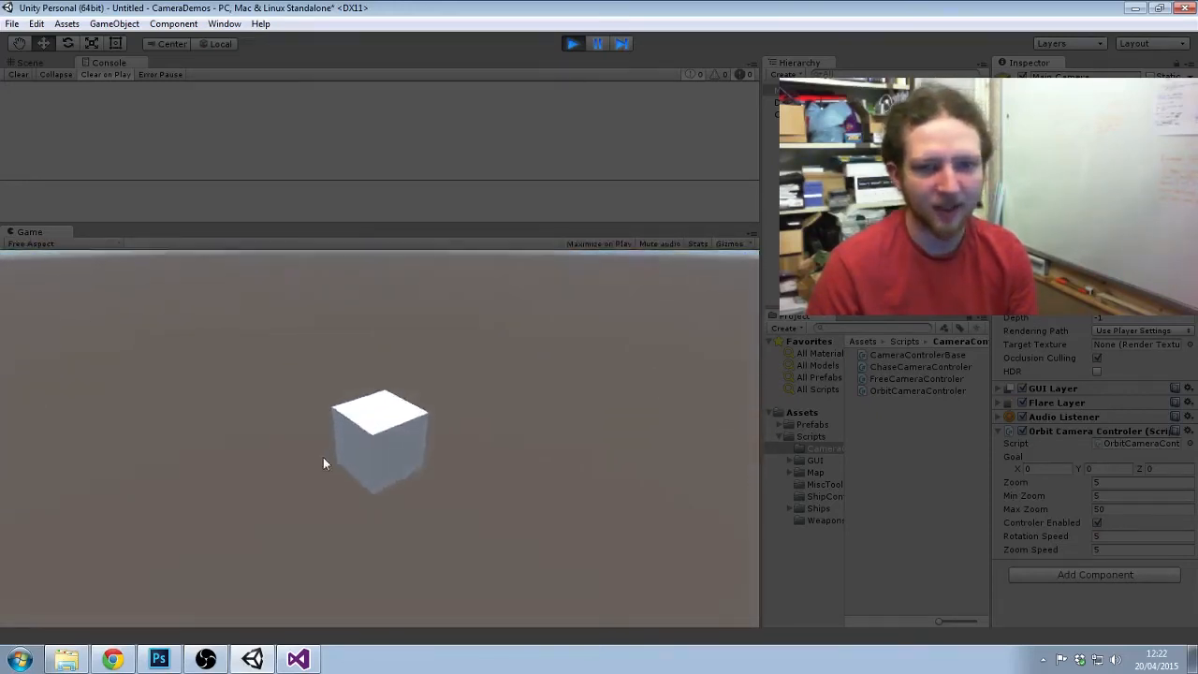
Stop Play mode after swinging the orbit camera down to a lower elevation
click(572, 43)
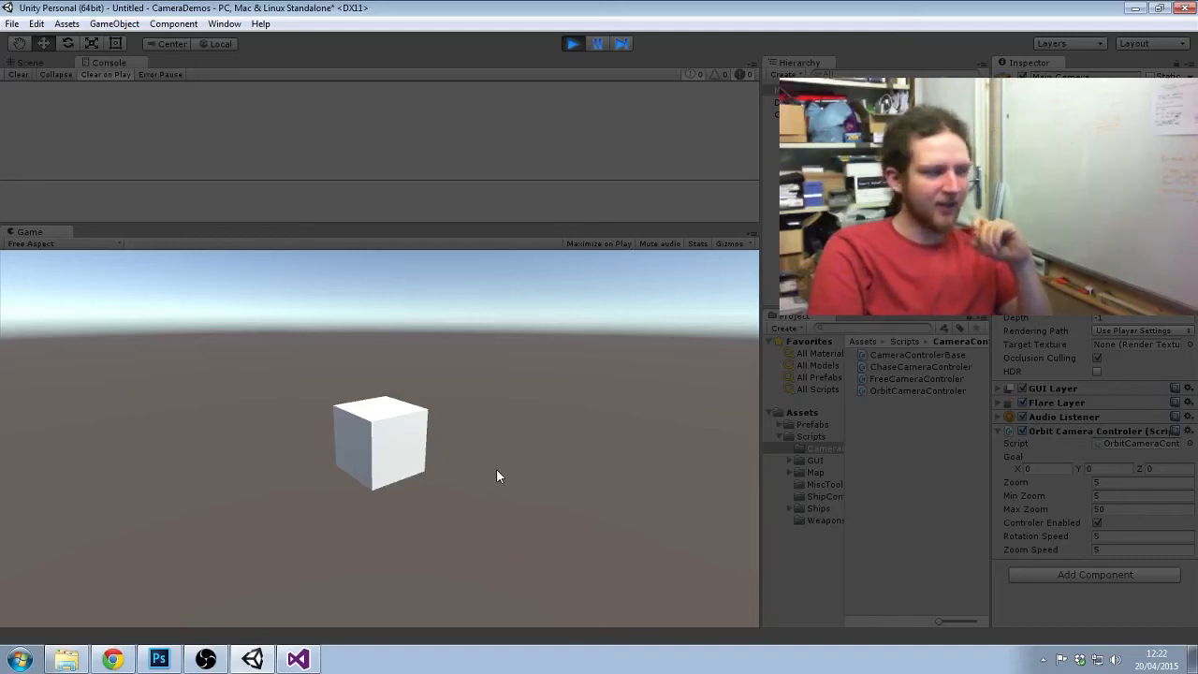
mouse_move(485, 449)
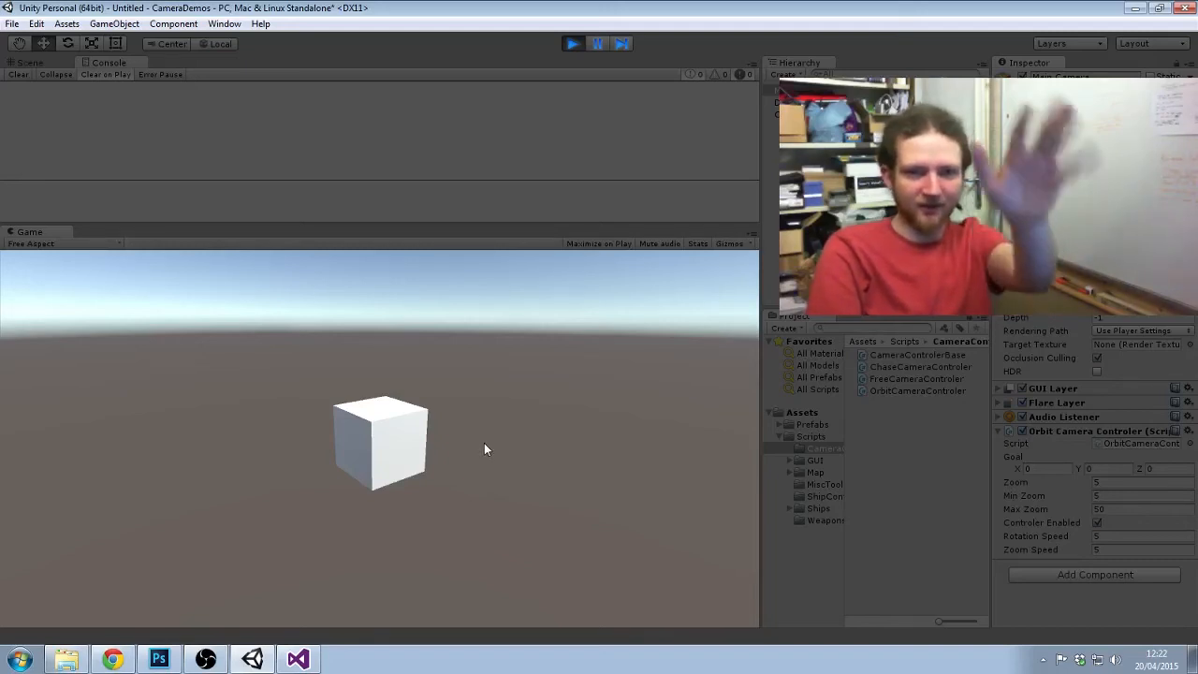
mouse_move(495, 449)
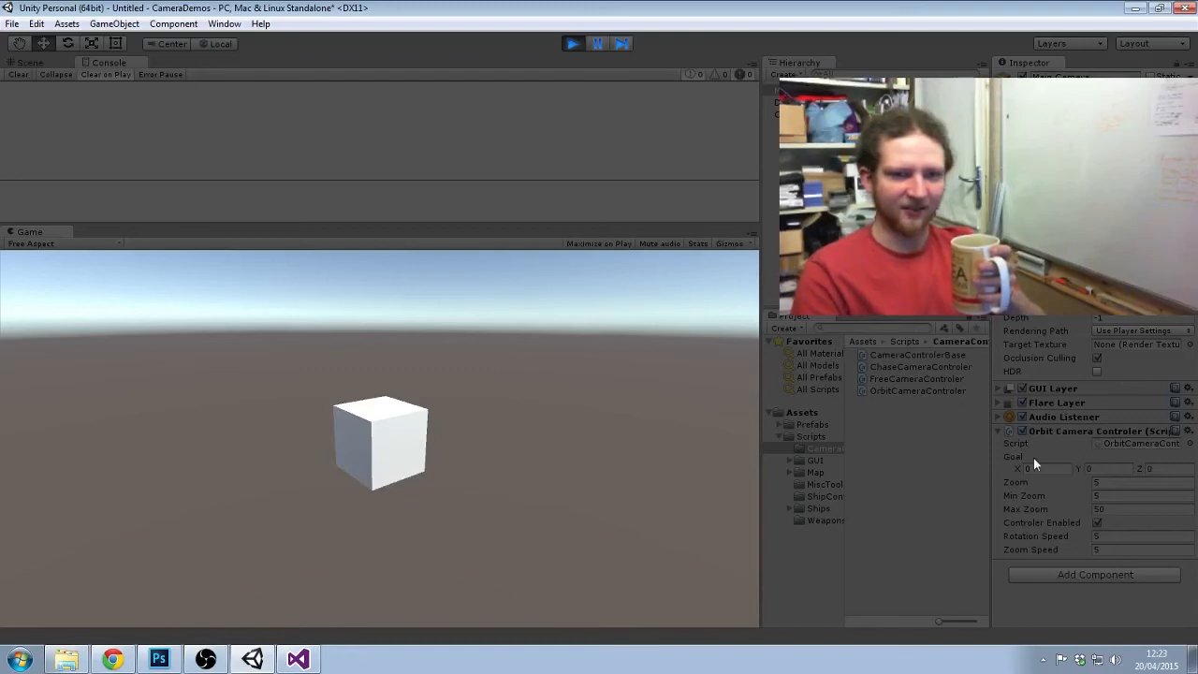
mouse_move(441, 406)
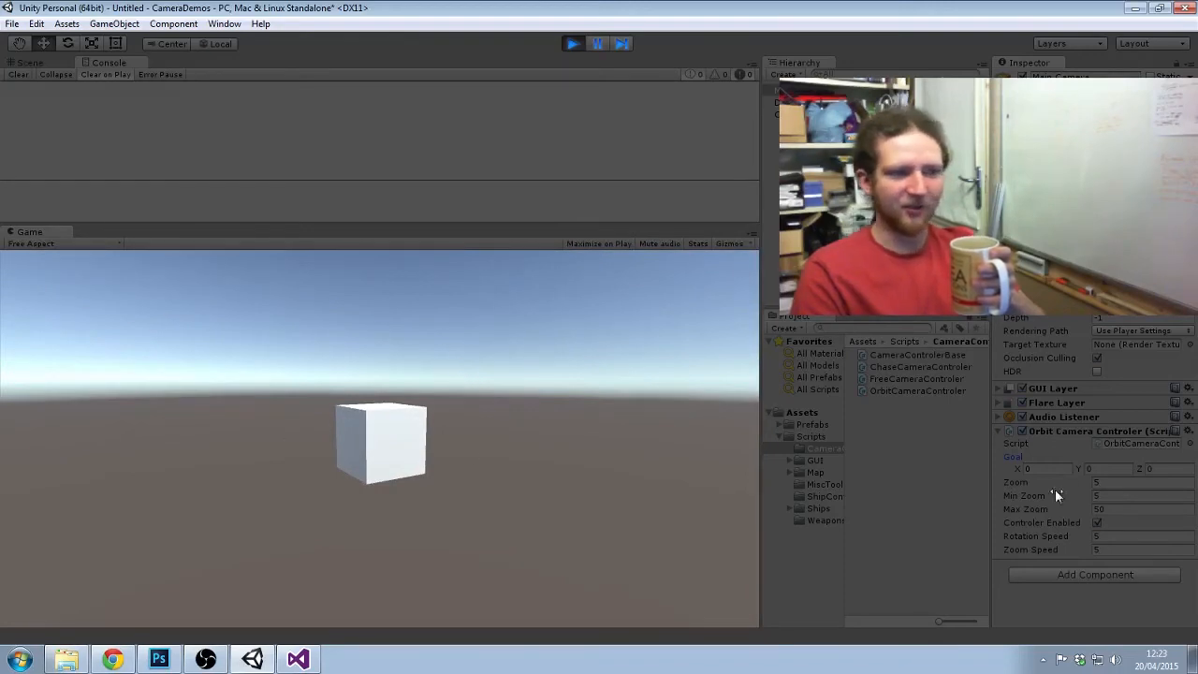
mouse_move(580, 429)
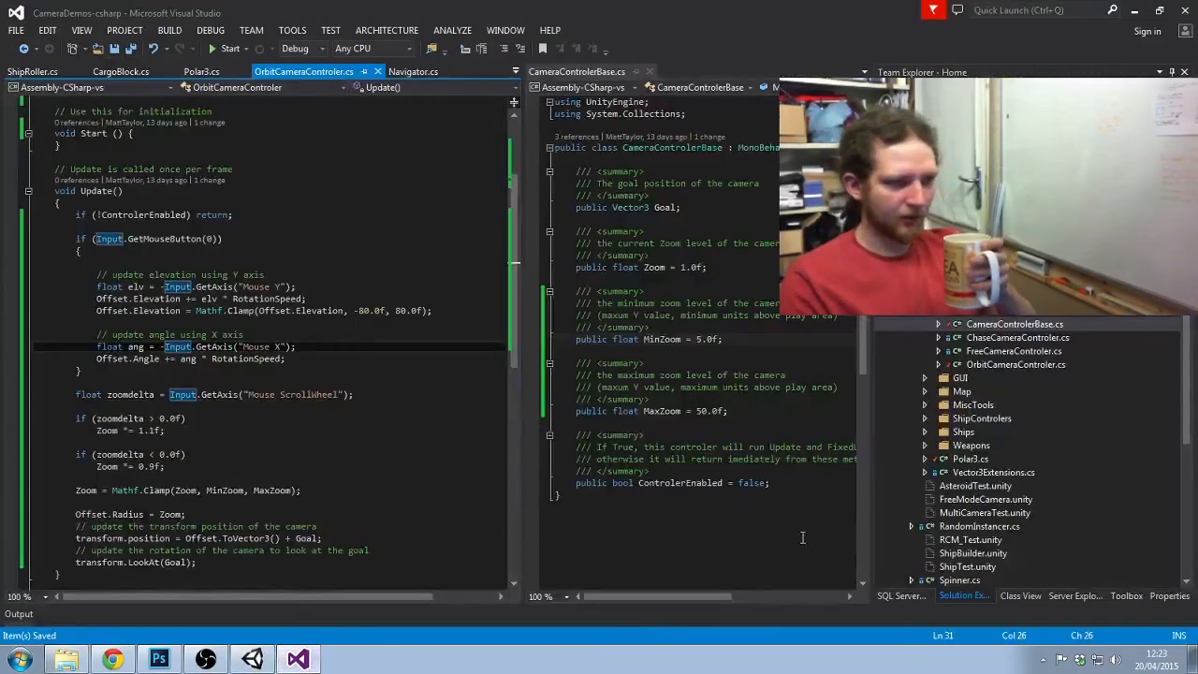
Open Line.cs and BezierCurve.cs from the MiscTools folder in Solution Explorer
click(925, 404)
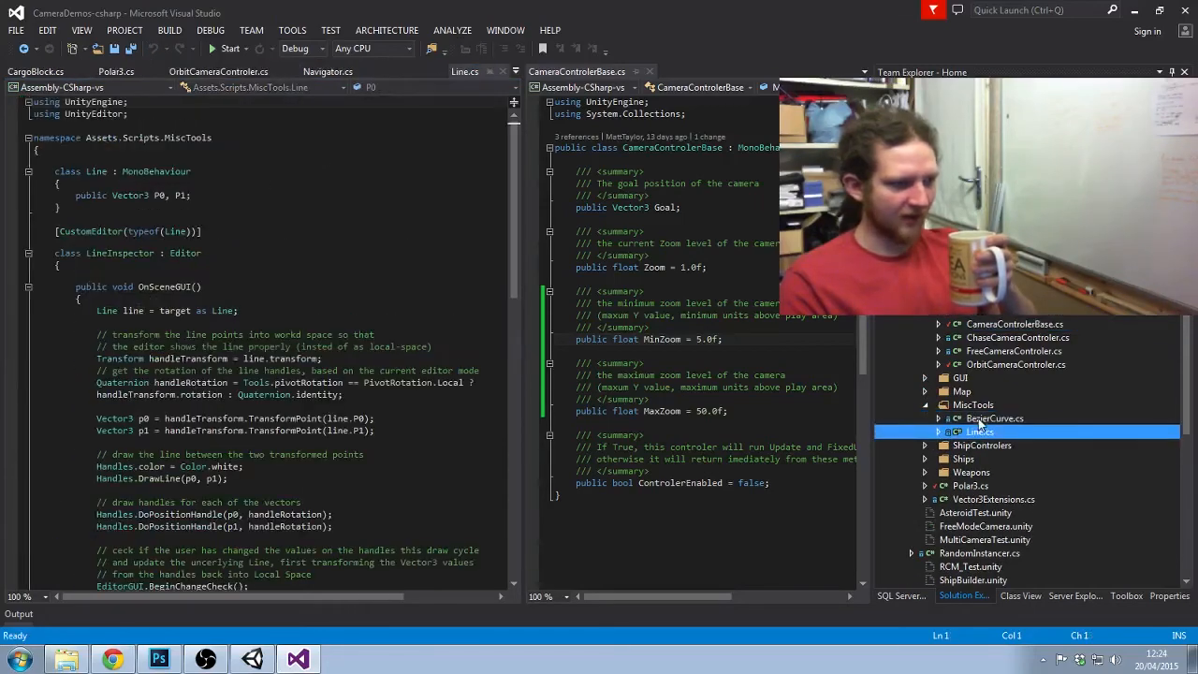
click(974, 404)
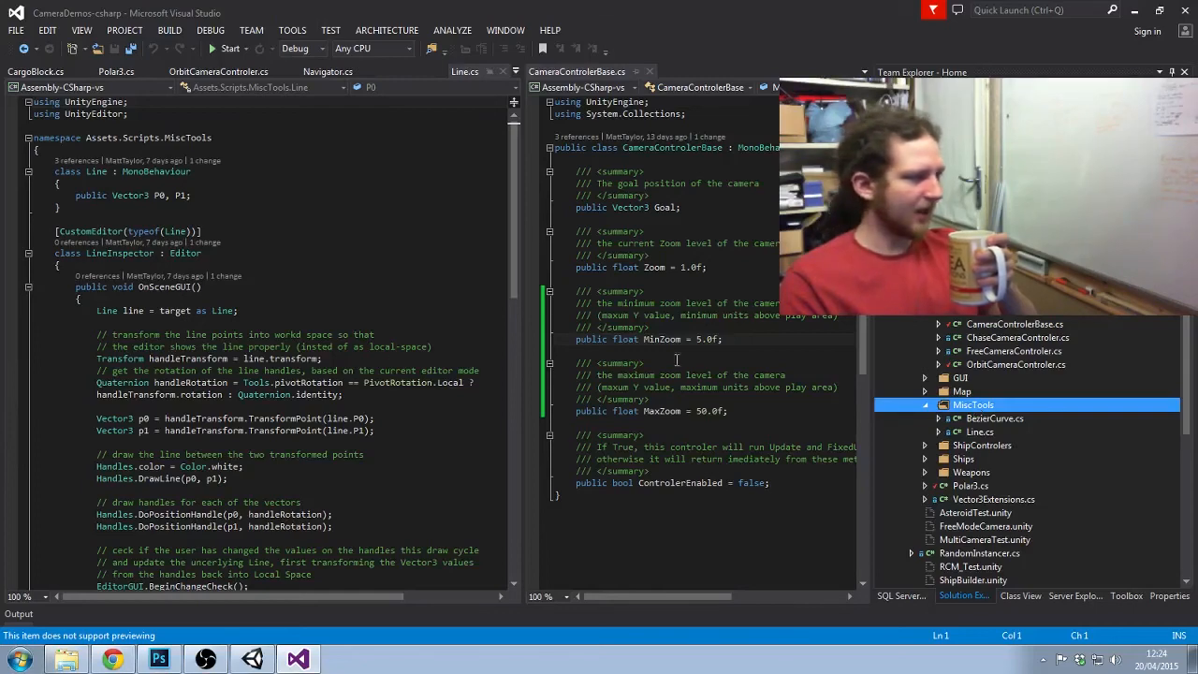
click(996, 419)
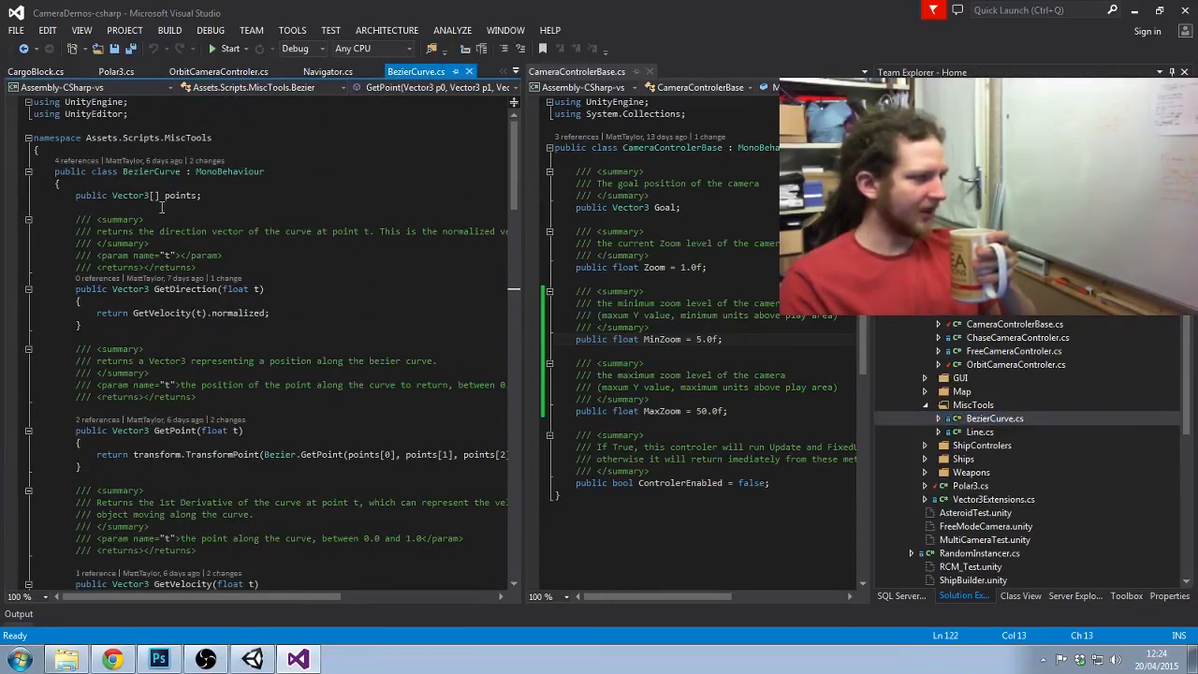
Scroll through the BezierCurve script's code down to the end
scroll(down, 3)
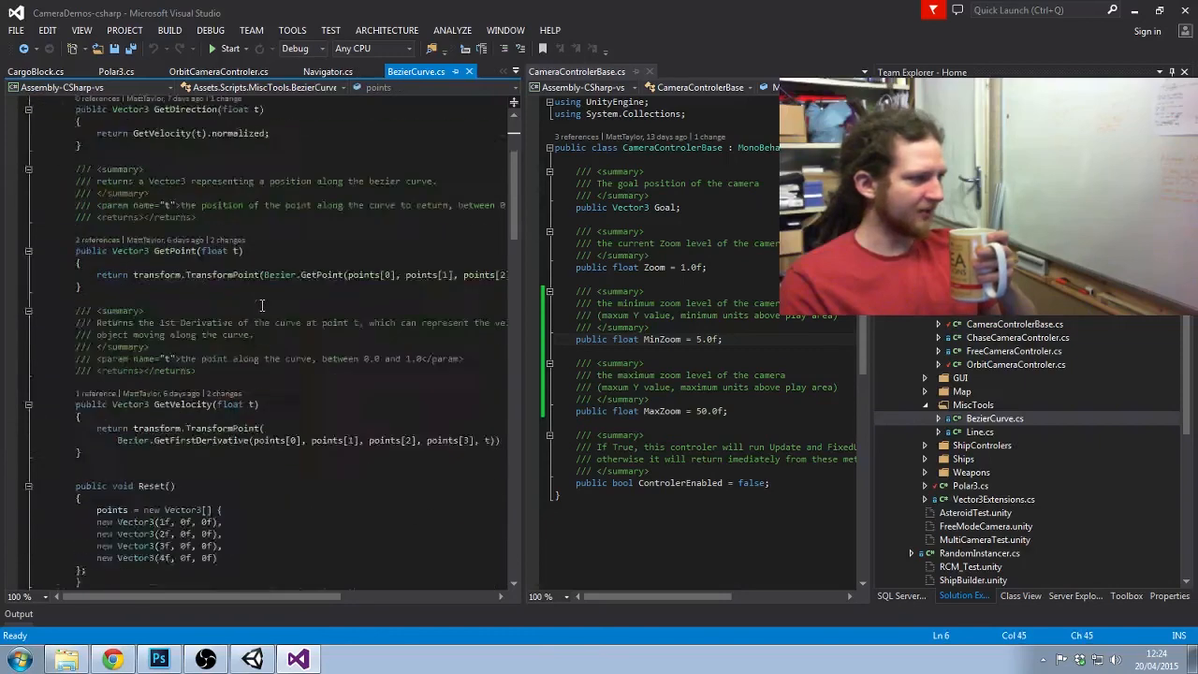
scroll(down, 3)
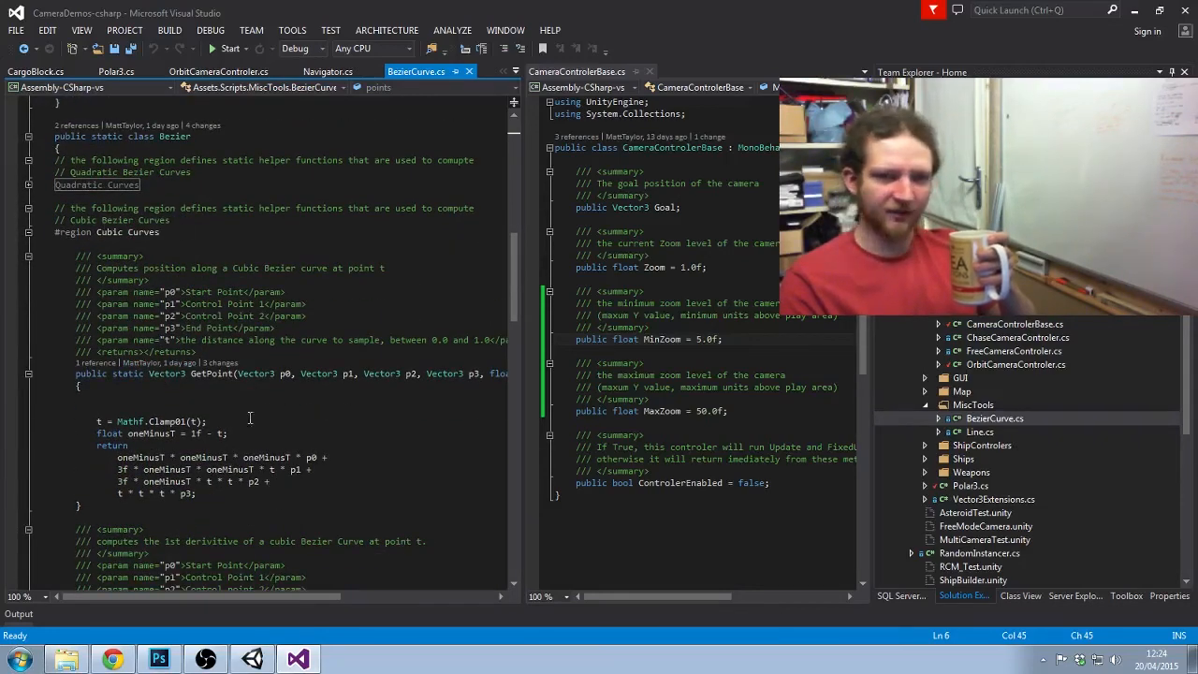
scroll(down, 3)
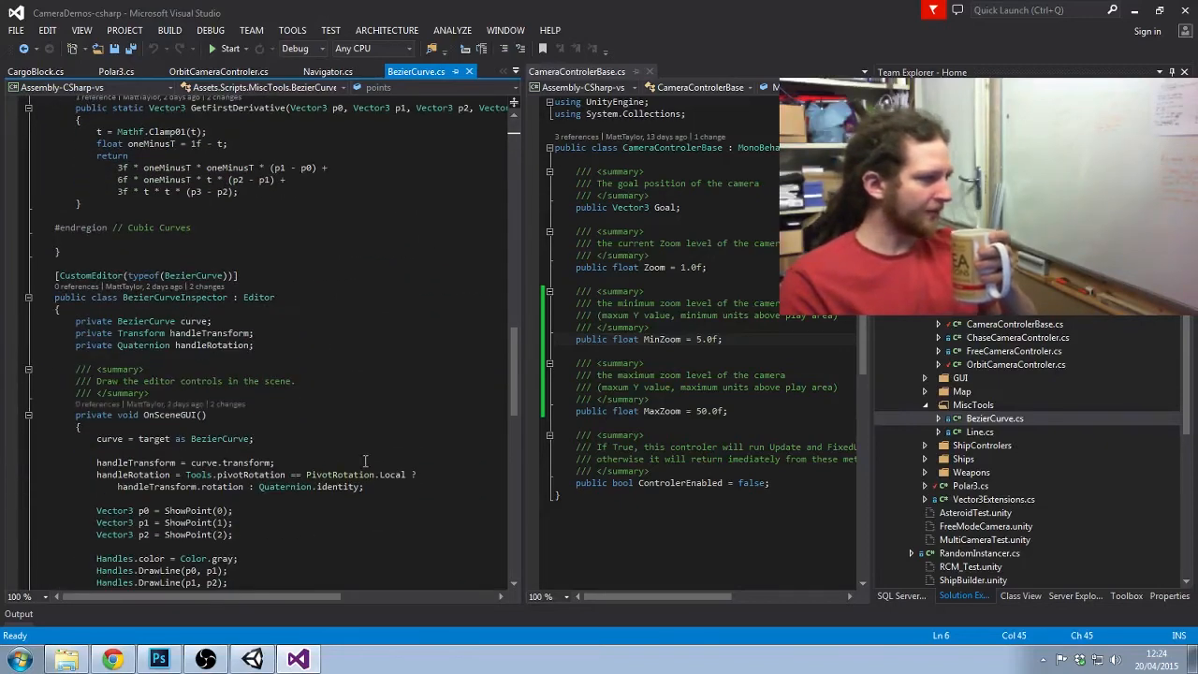
scroll(down, 3)
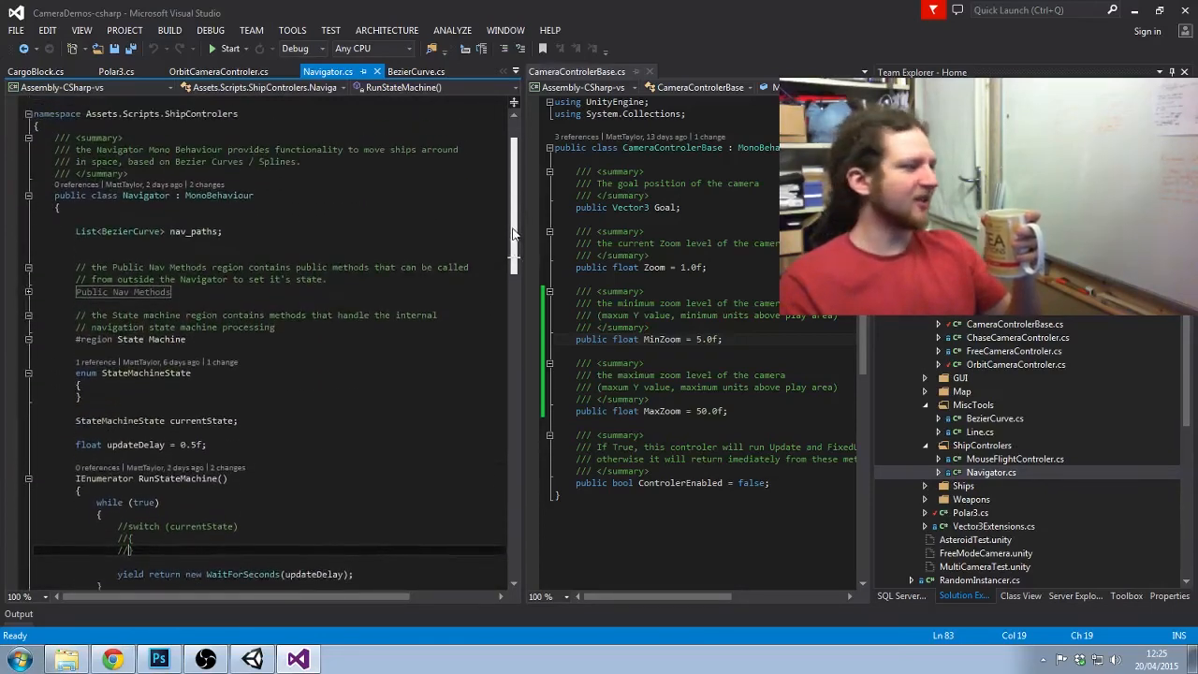
Scroll through Navigator.cs's Public Nav Methods region, where each NavigateTo method throws NotImplementedException
scroll(down, 3)
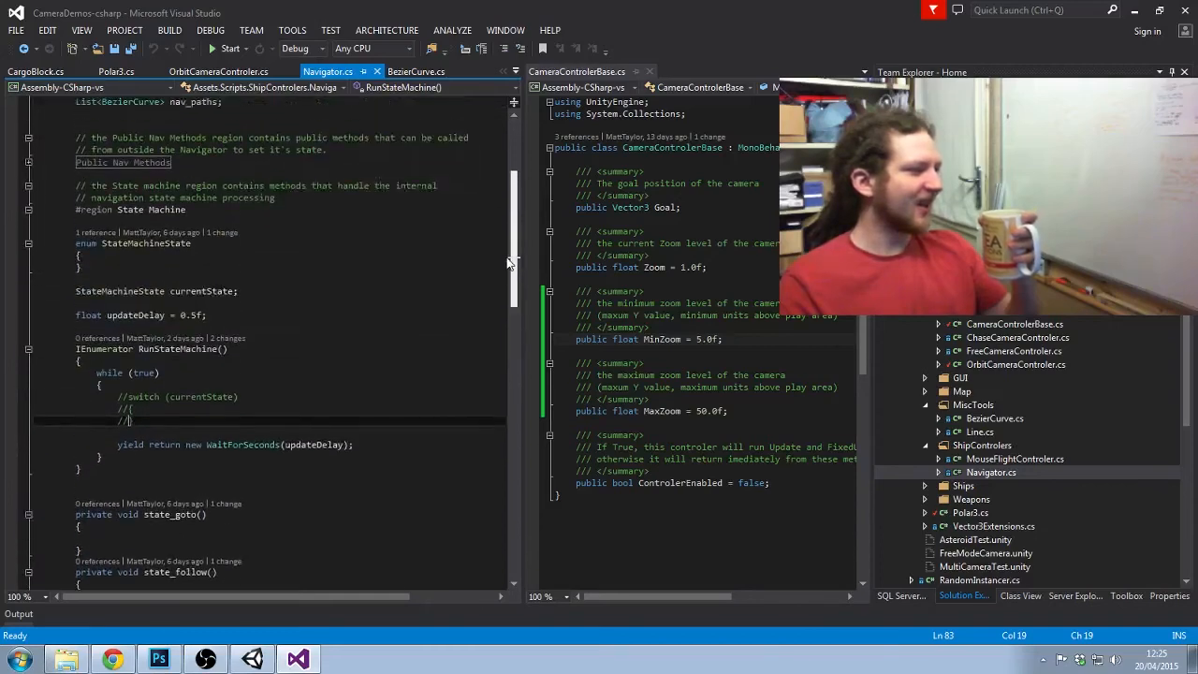
scroll(down, 3)
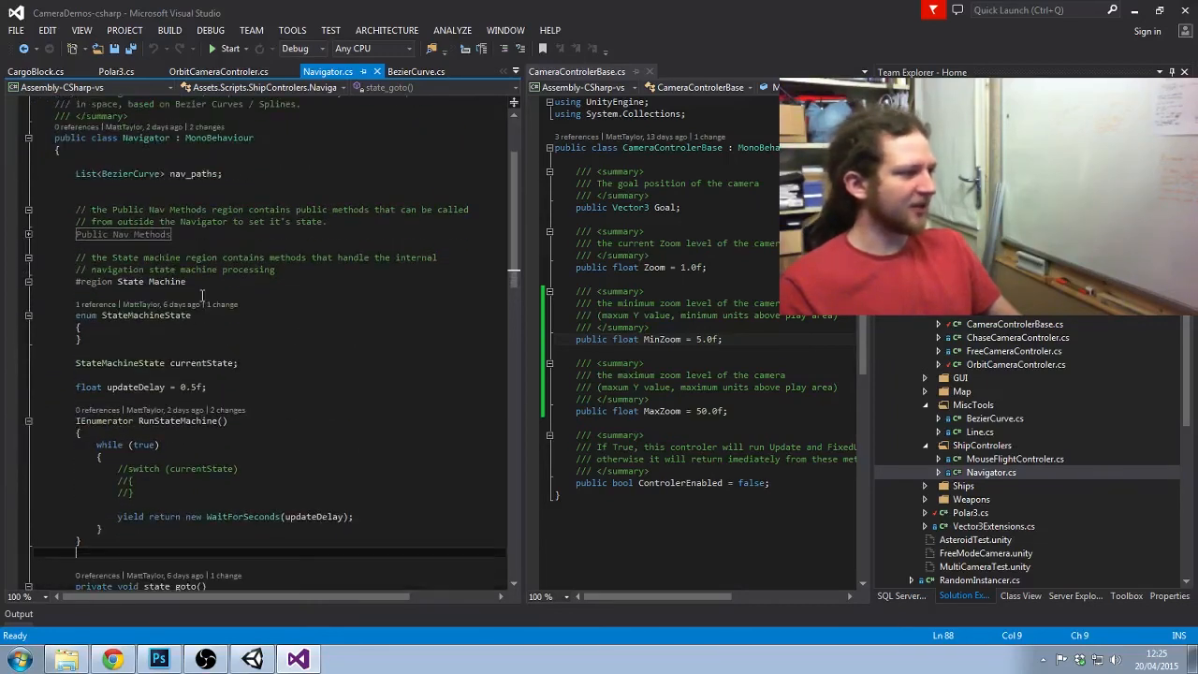
scroll(down, 3)
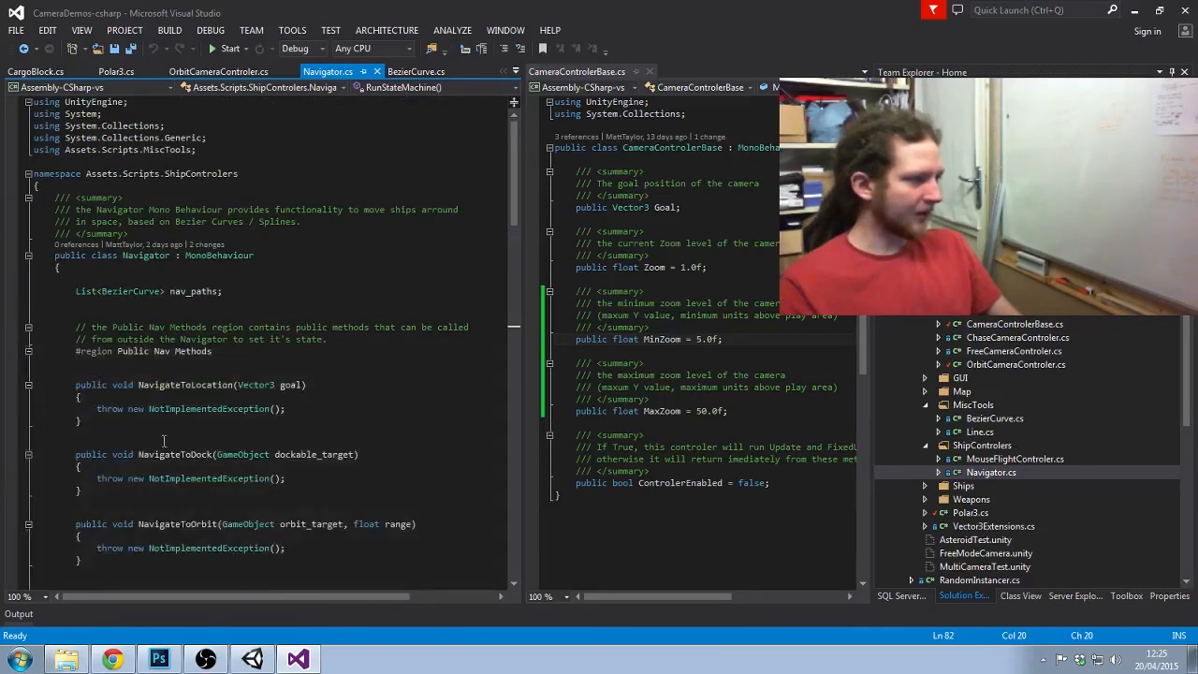
scroll(down, 3)
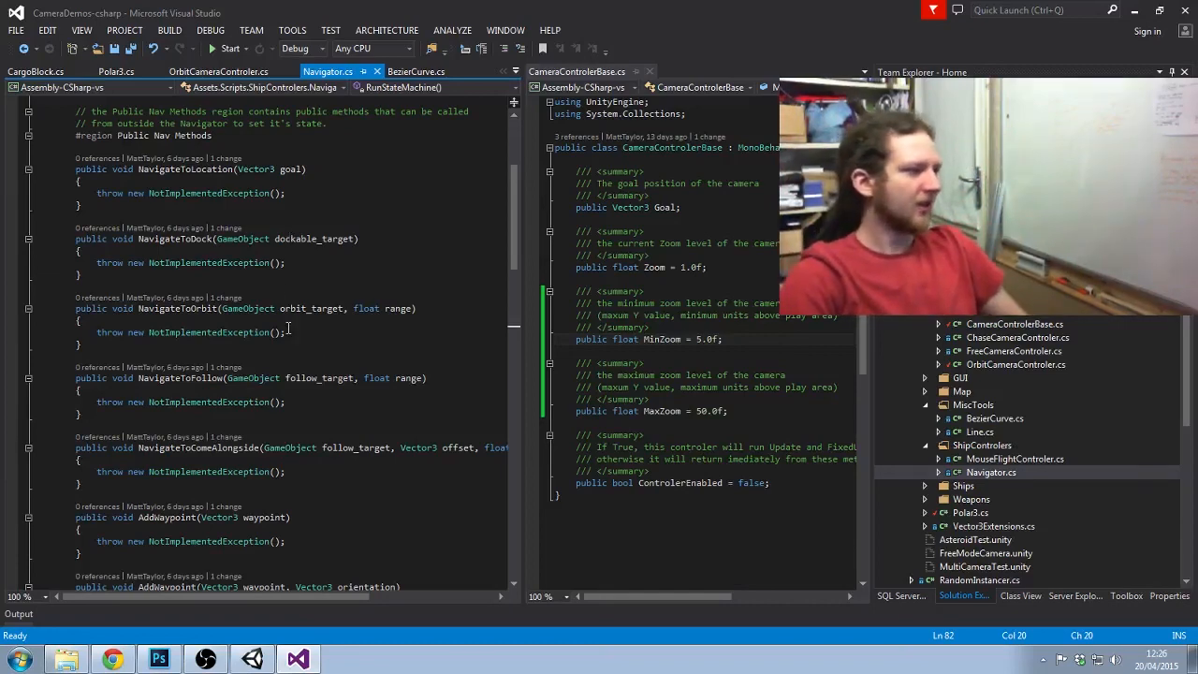
scroll(down, 3)
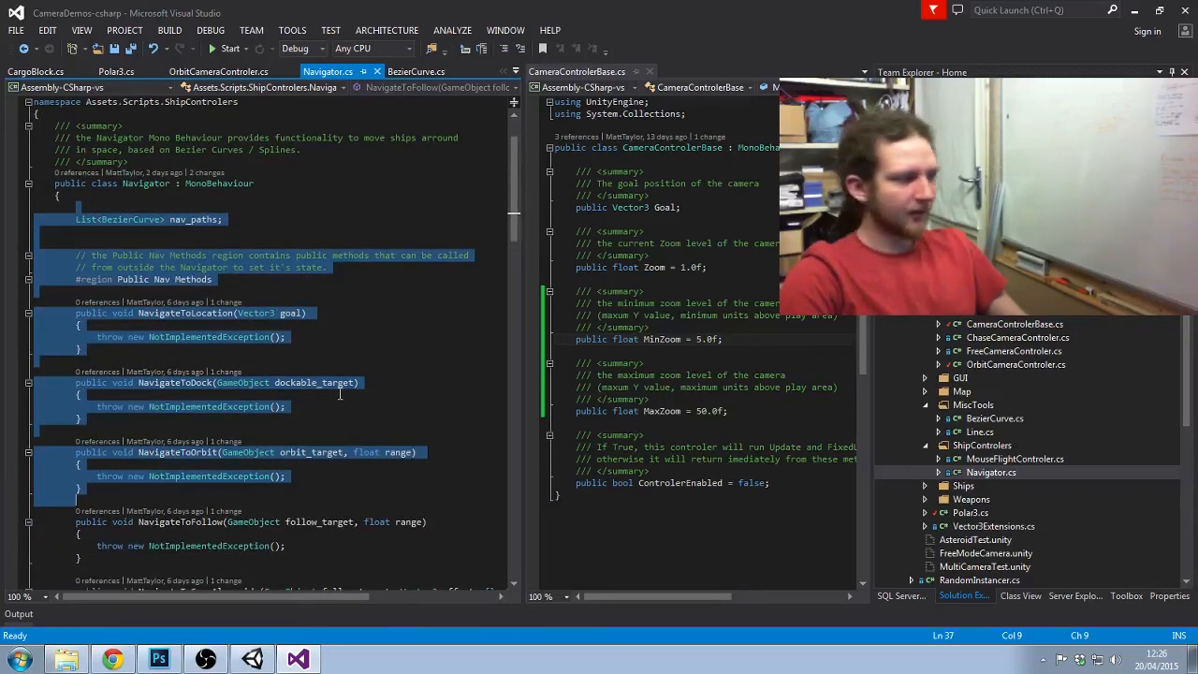
click(378, 430)
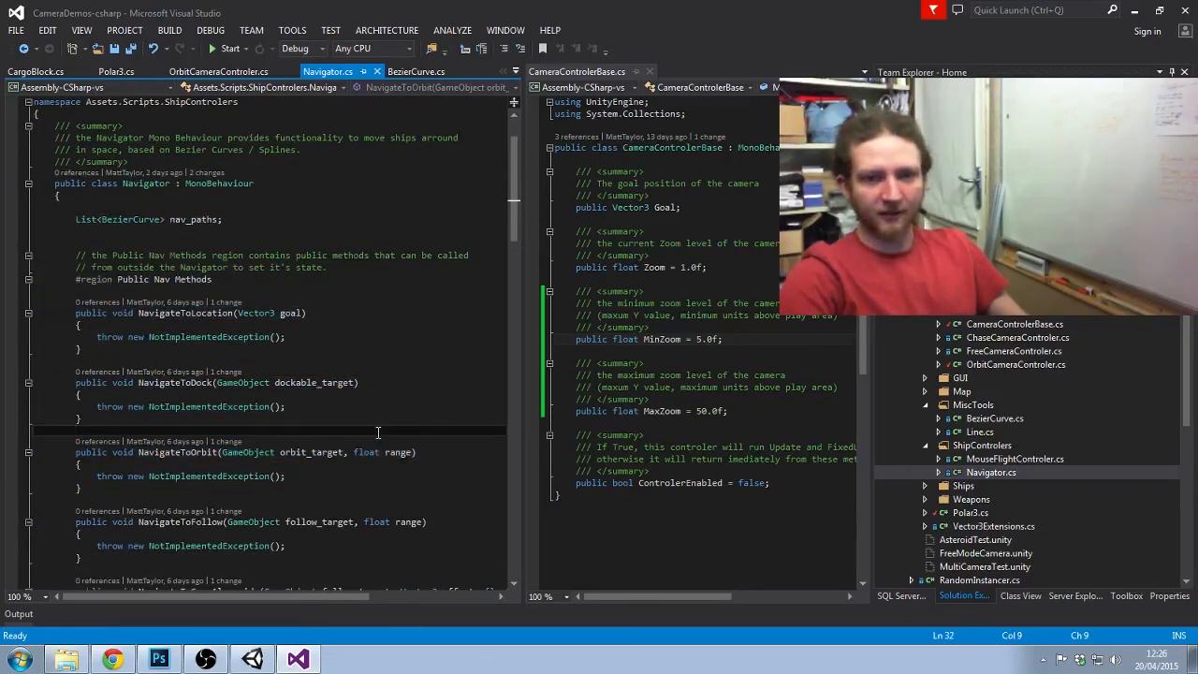